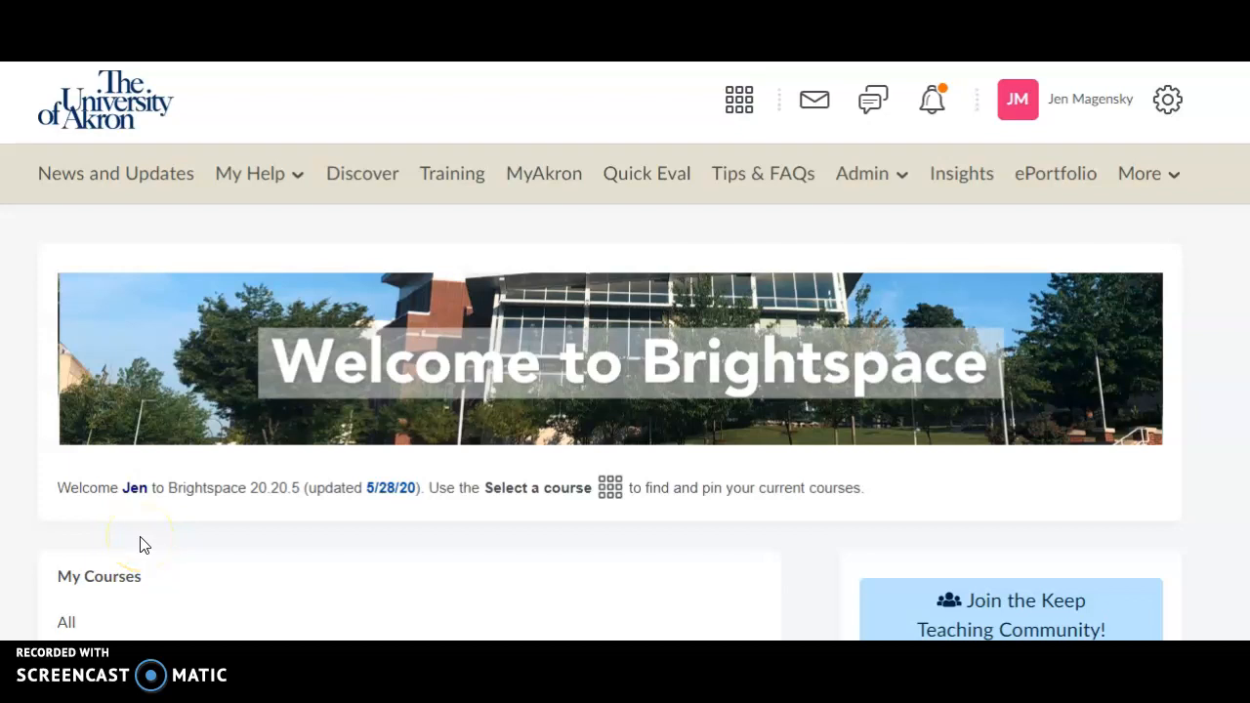
{"action": "mouse_move", "coordinate": [312, 414]}
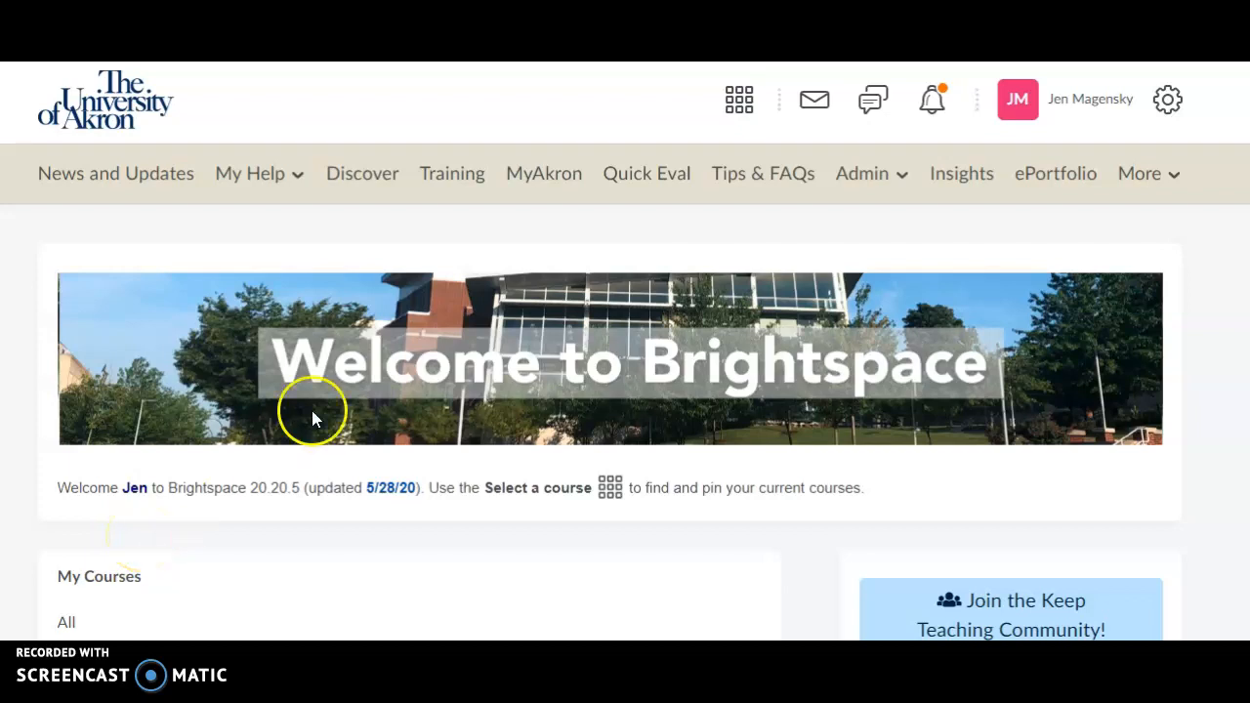
{"action": "mouse_move", "coordinate": [586, 336]}
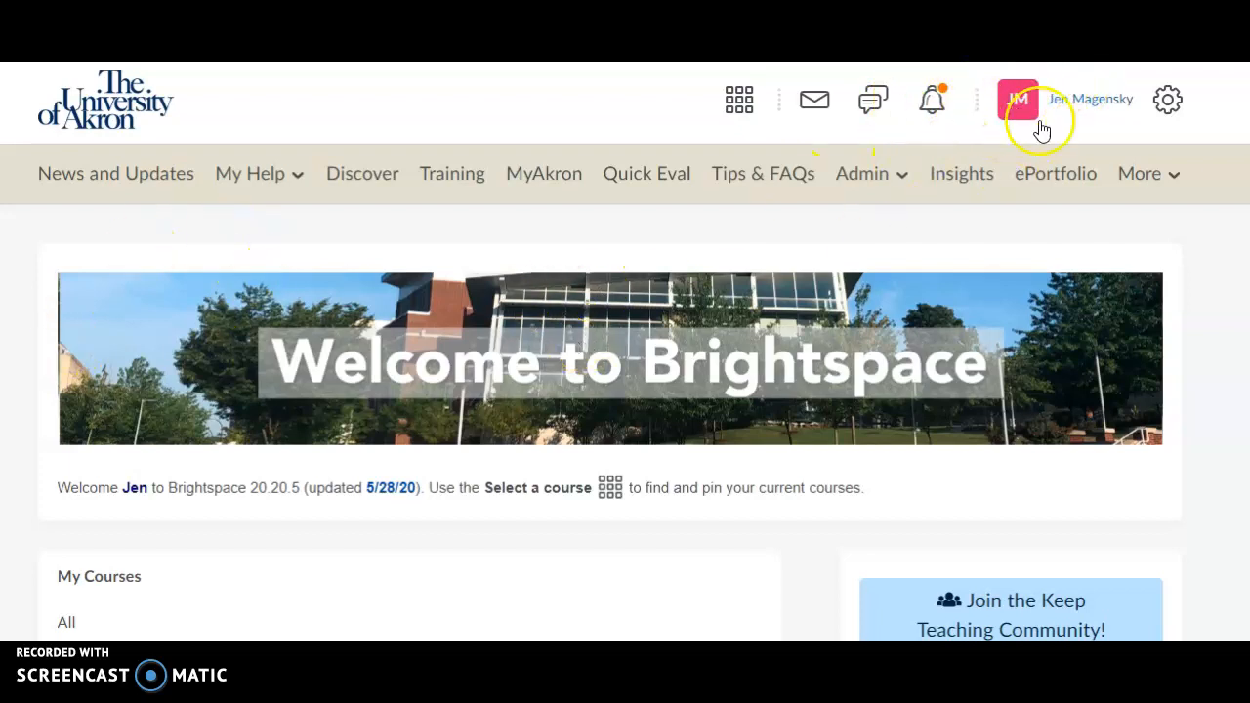
{"action": "mouse_move", "coordinate": [1048, 125]}
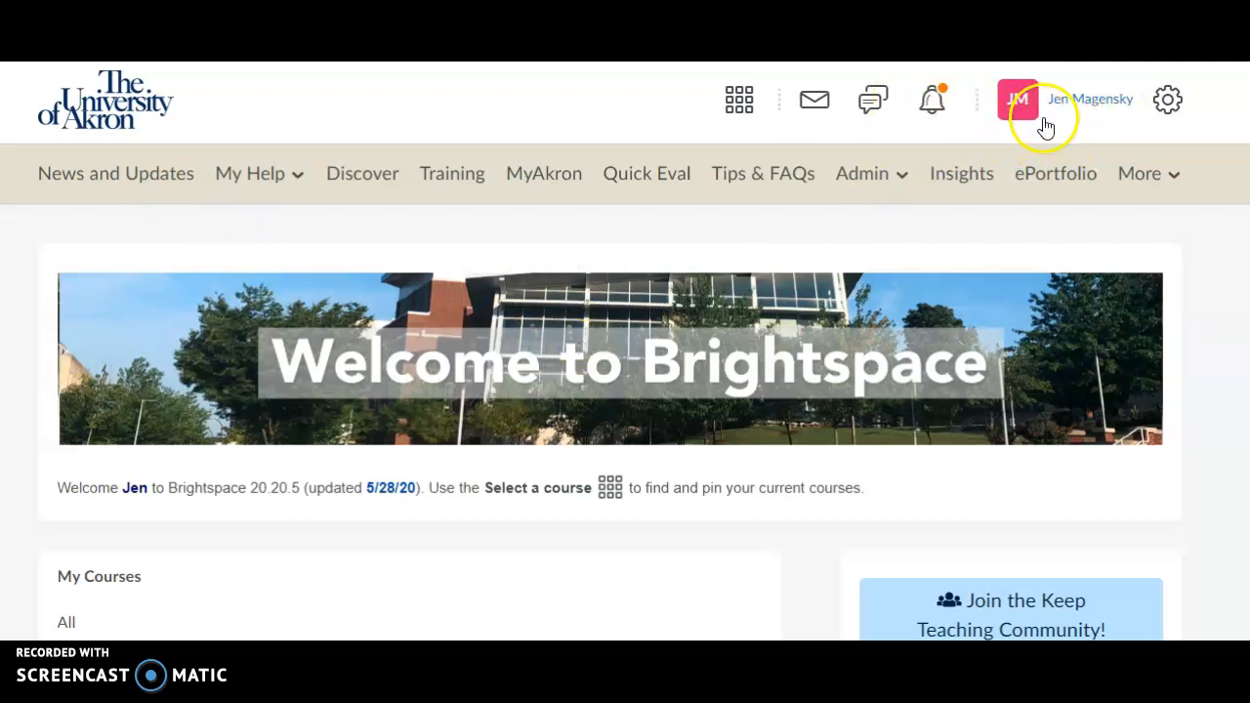
- Enter the STEP Math course from My Courses and view its Welcome announcement
{"action": "scroll", "scroll_direction": "down", "scroll_amount": 3}
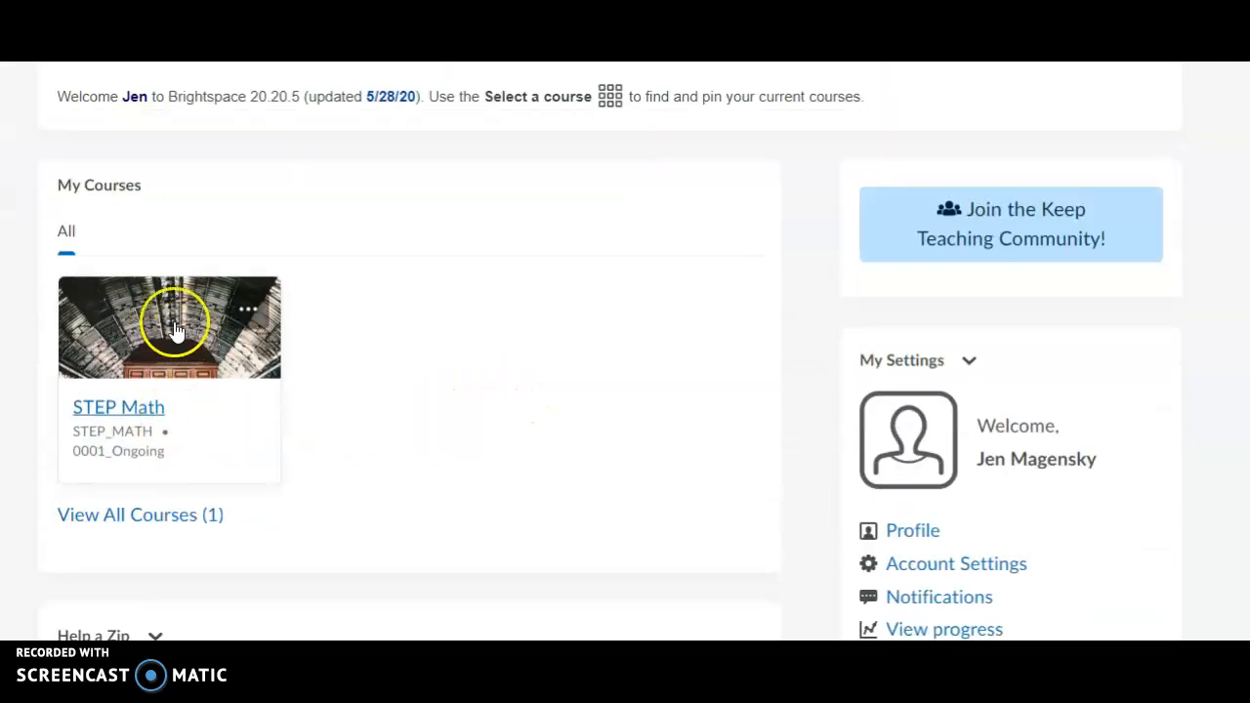
{"action": "mouse_move", "coordinate": [63, 405]}
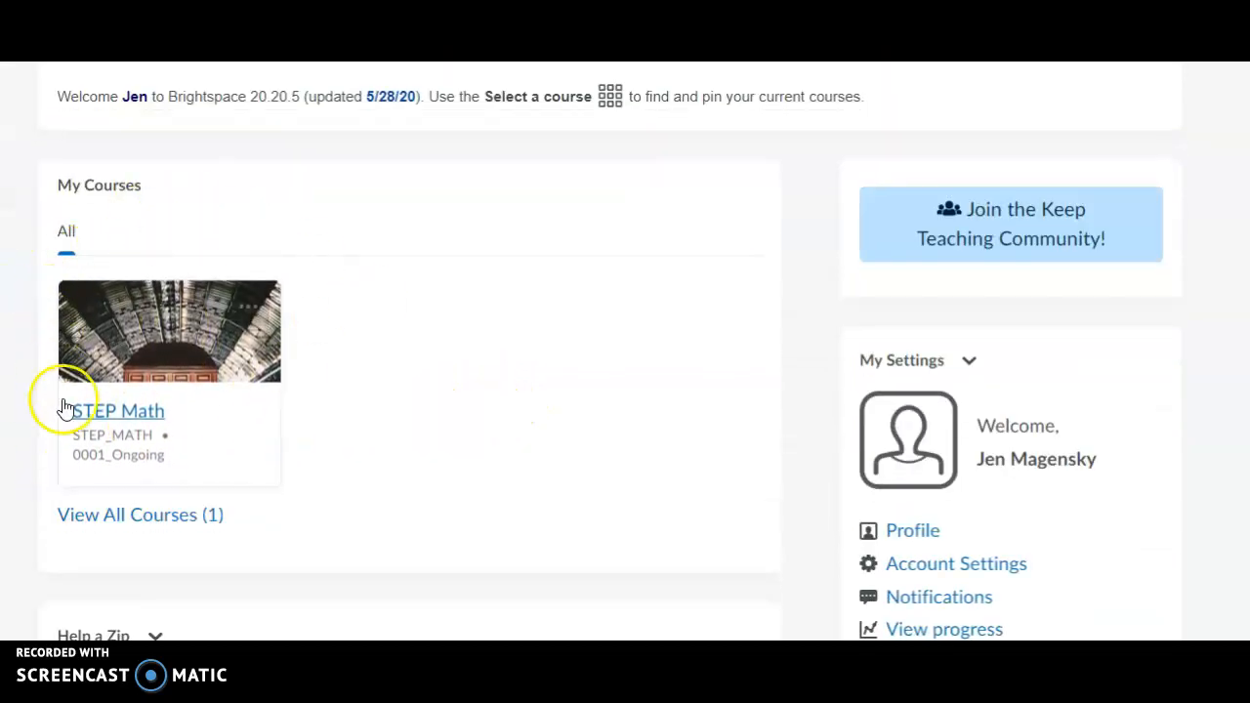
{"action": "mouse_move", "coordinate": [121, 414]}
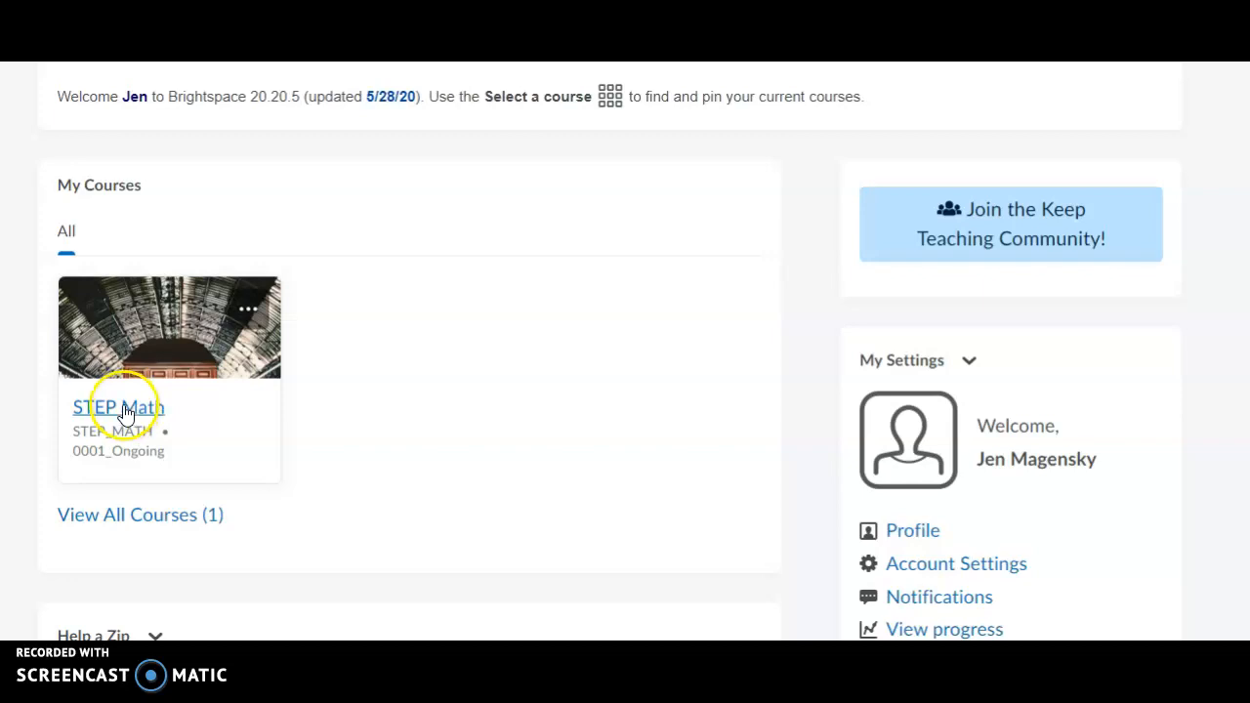
{"action": "left_click", "coordinate": [118, 405]}
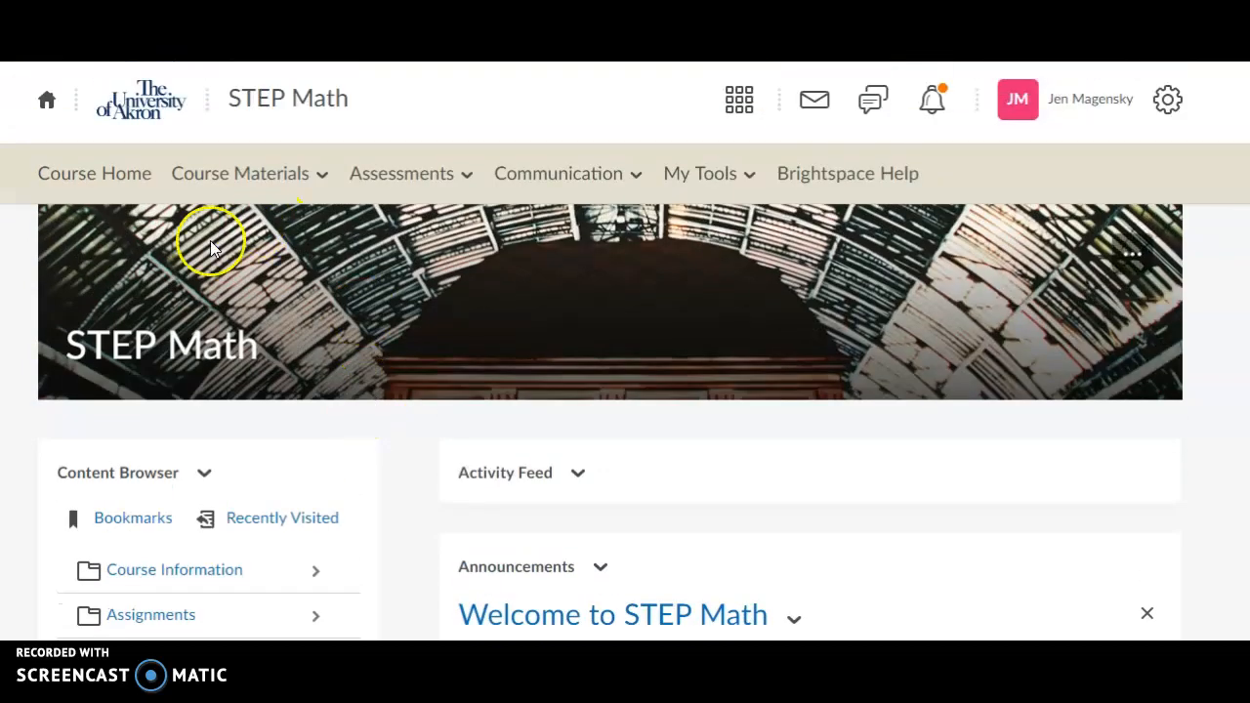
{"action": "mouse_move", "coordinate": [437, 273]}
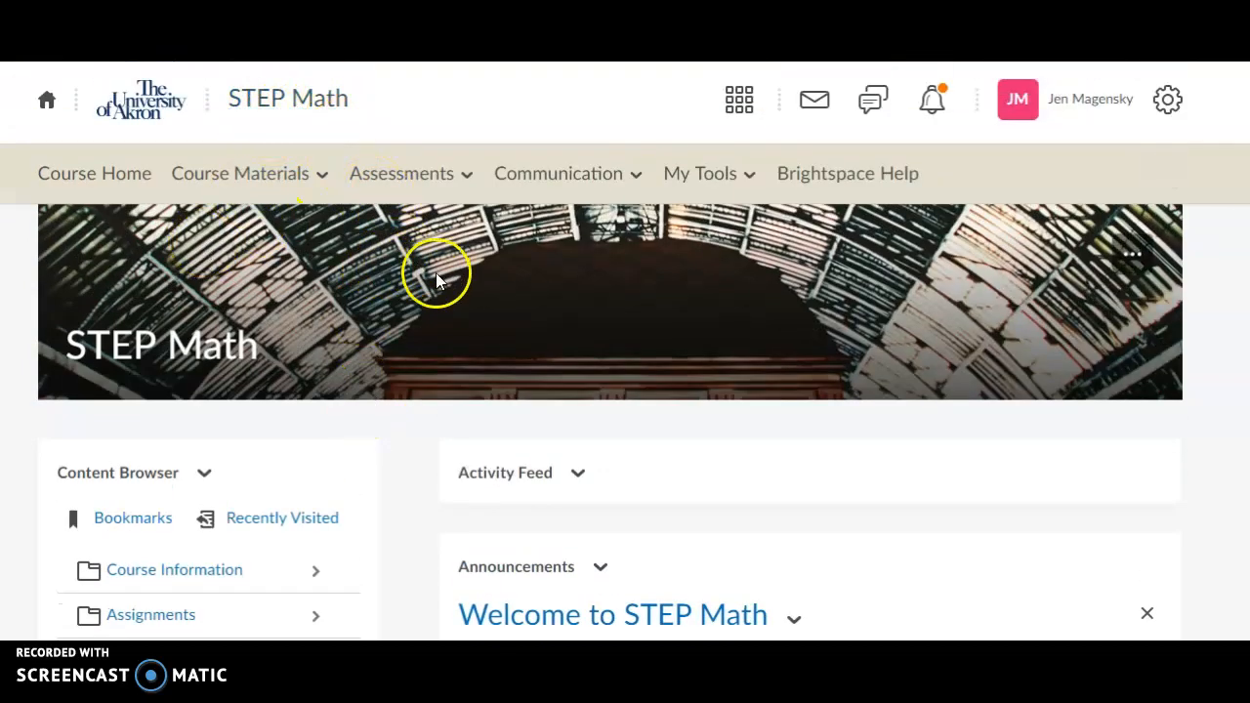
{"action": "scroll", "scroll_direction": "down", "scroll_amount": 3}
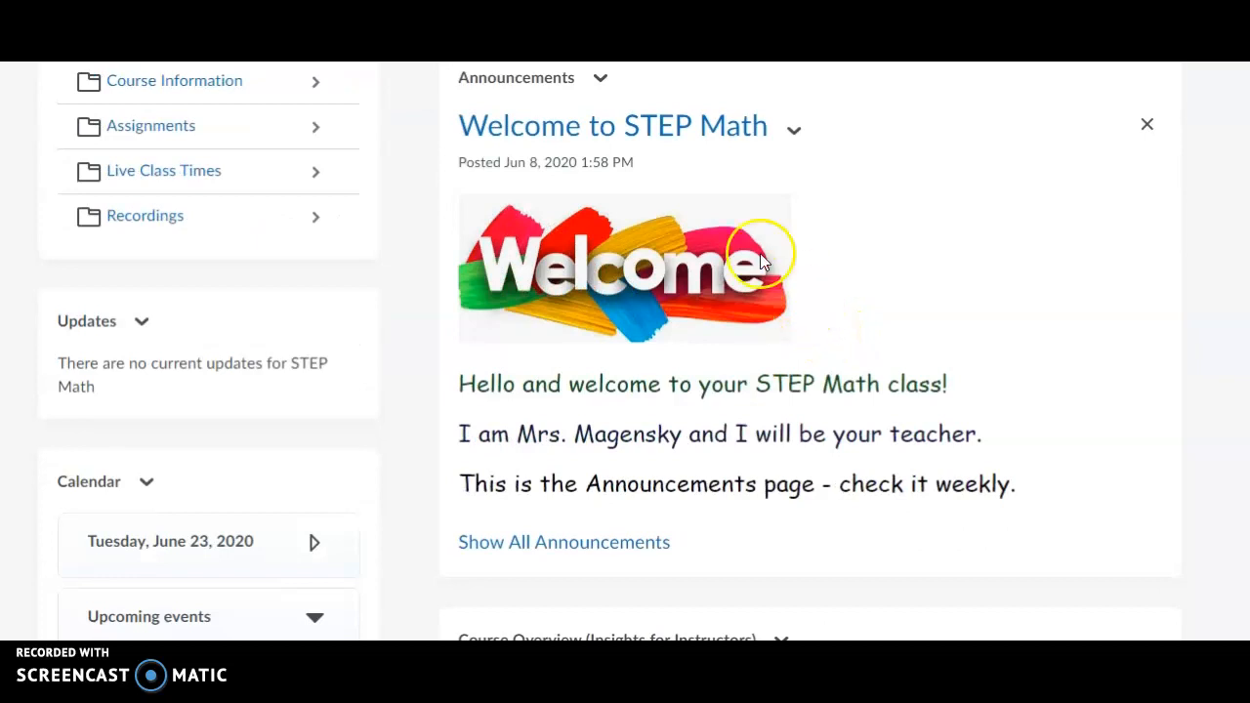
{"action": "mouse_move", "coordinate": [809, 398]}
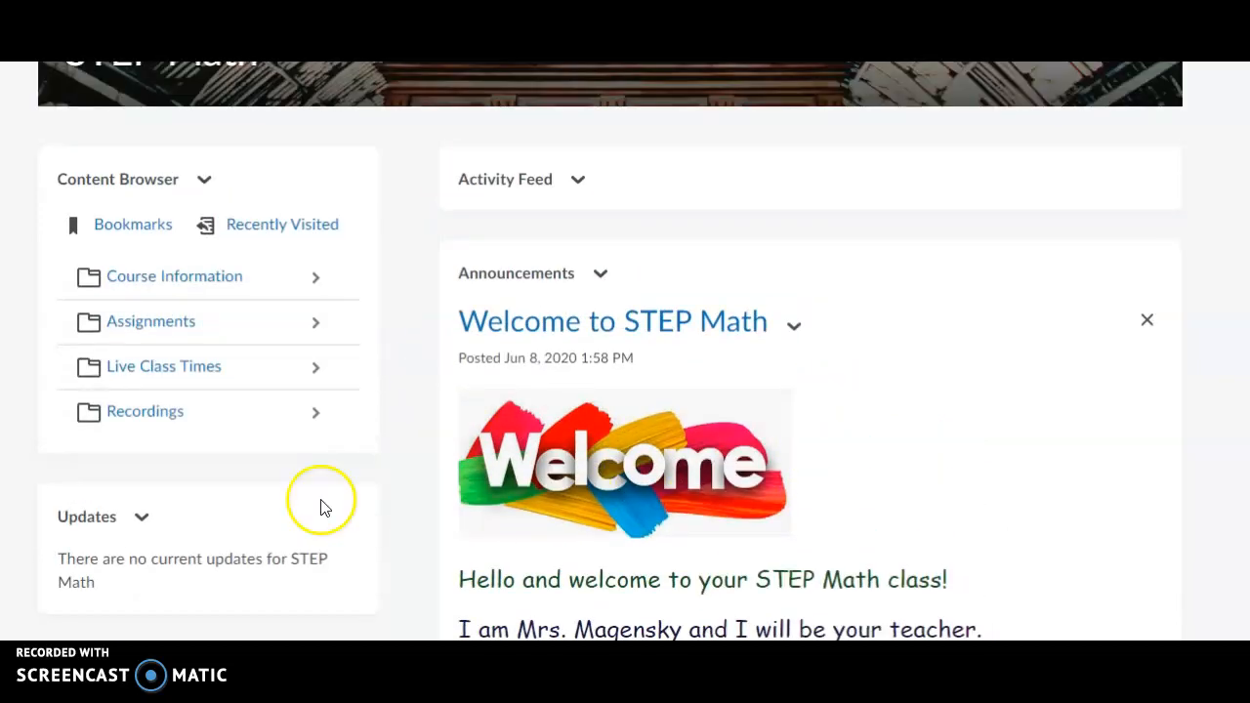
{"action": "mouse_move", "coordinate": [71, 371]}
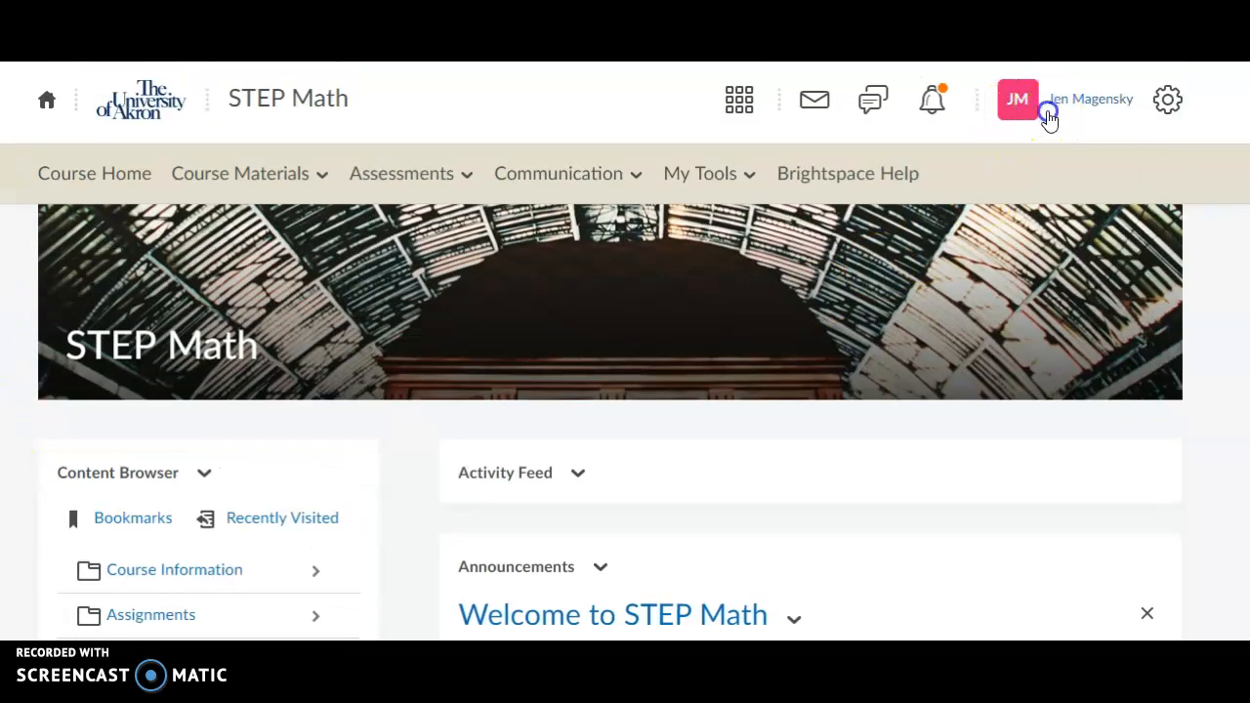
- Switch the STEP Math course to the View as Student role from the navbar profile
{"action": "left_click", "coordinate": [1016, 98]}
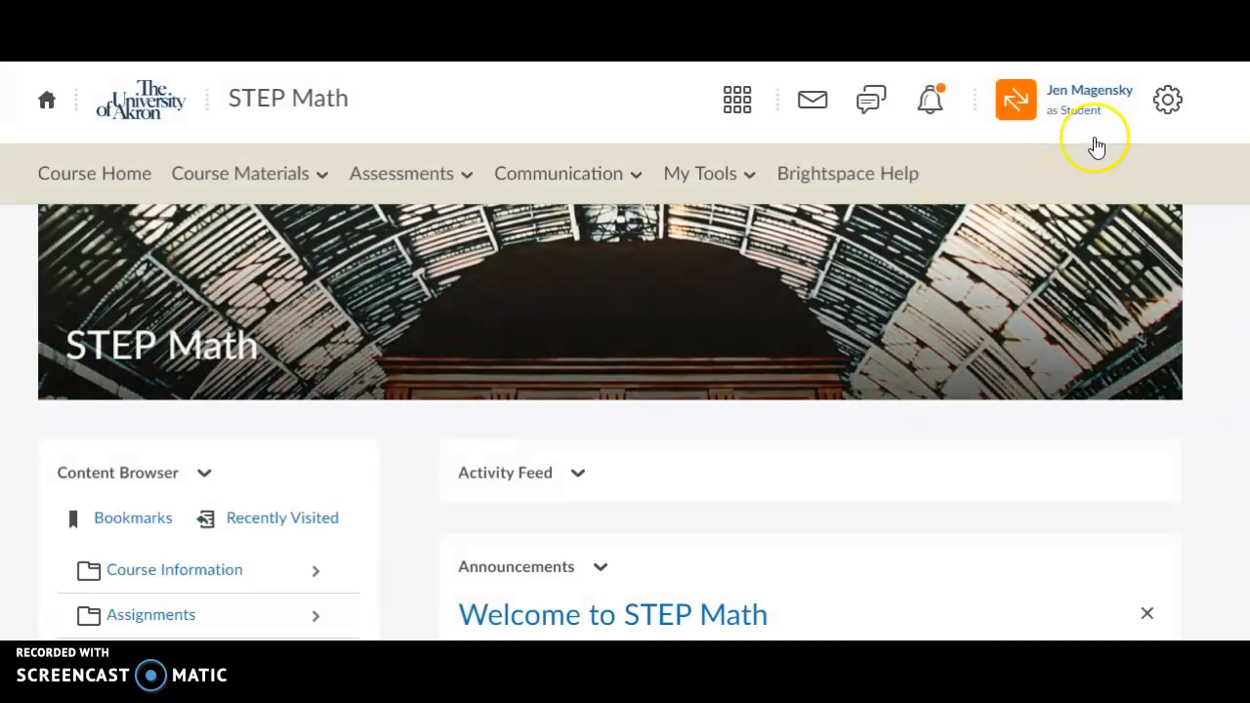
{"action": "mouse_move", "coordinate": [141, 254]}
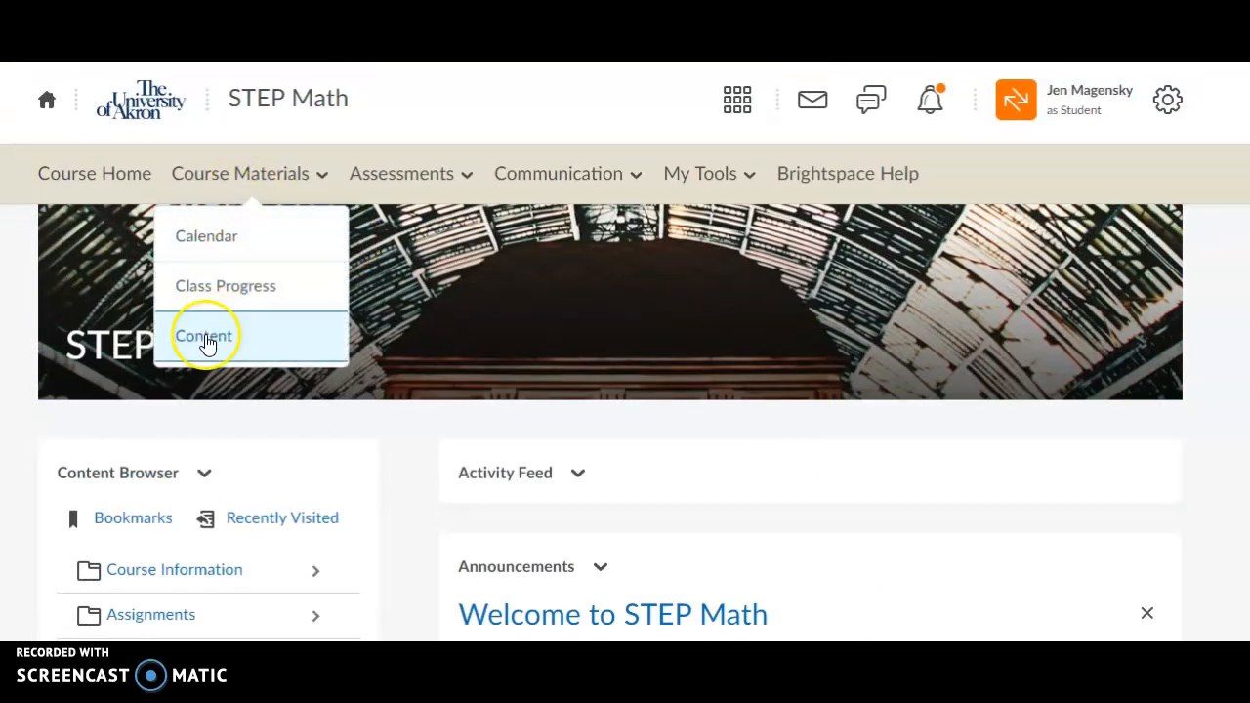
- View Content, check Bookmarks, then the Course Schedule listing the June 24 Day 1 Assignment/Survey
{"action": "left_click", "coordinate": [203, 336]}
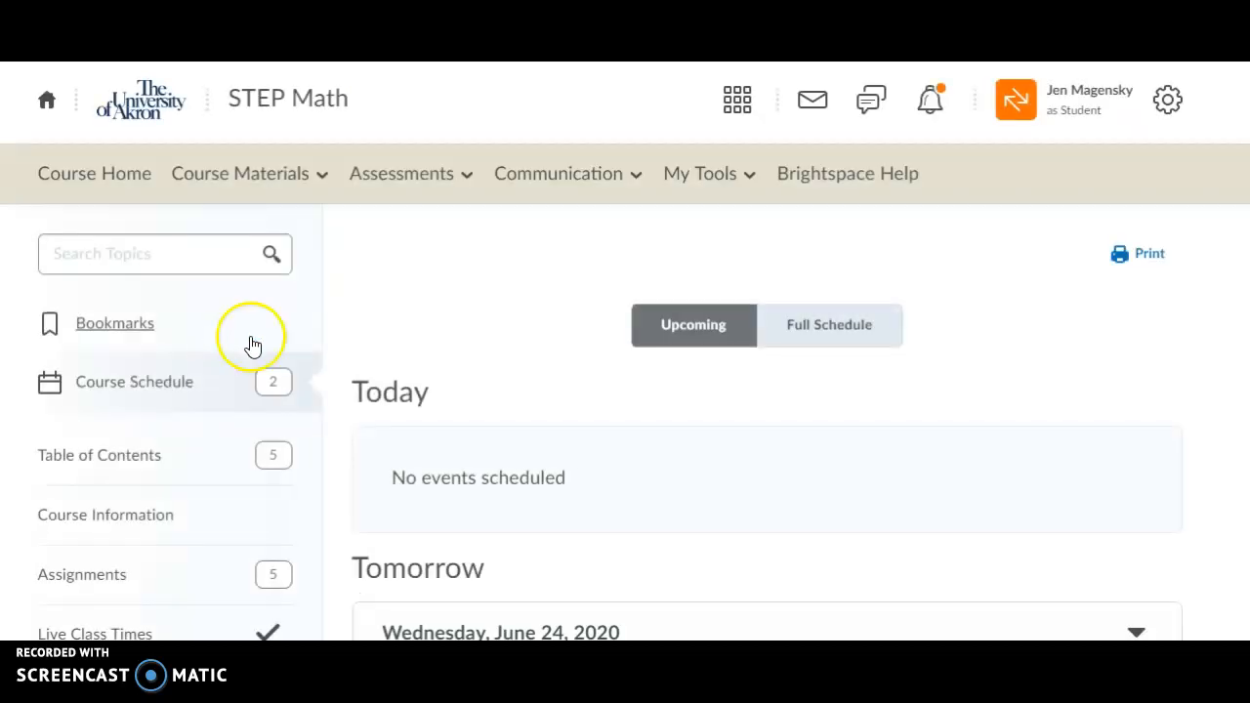
{"action": "scroll", "scroll_direction": "down", "scroll_amount": 3}
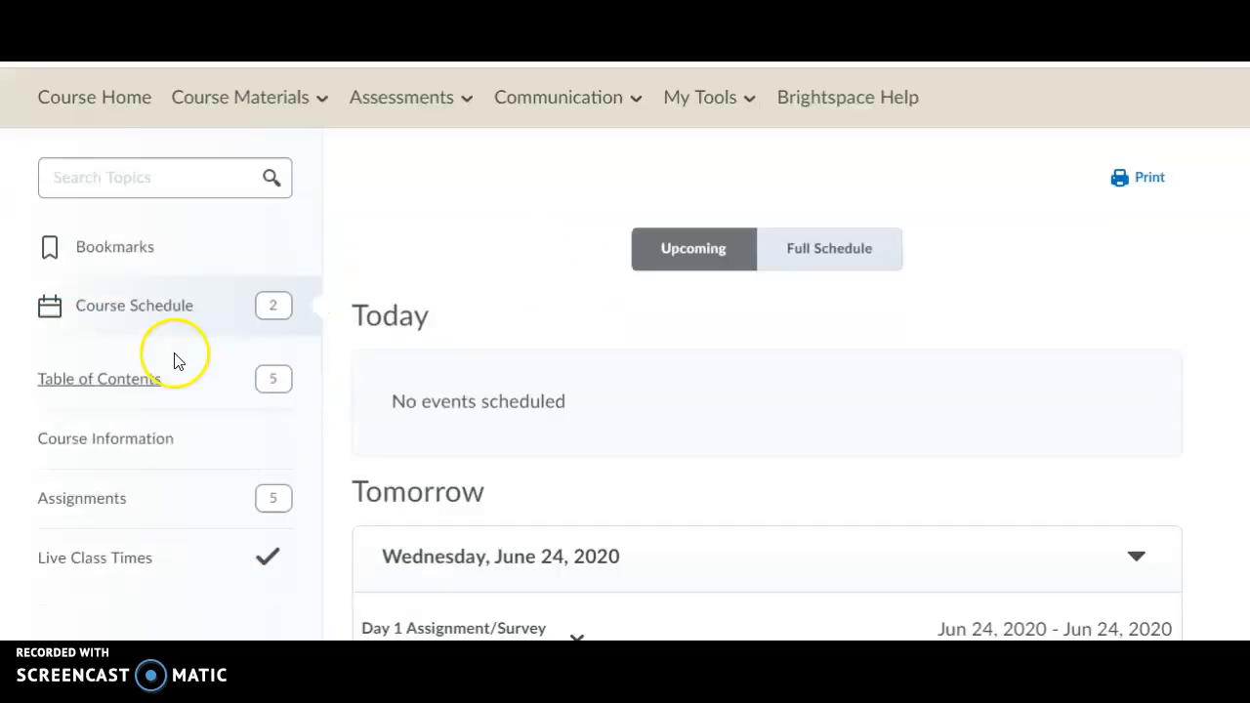
{"action": "scroll", "scroll_direction": "down", "scroll_amount": 3}
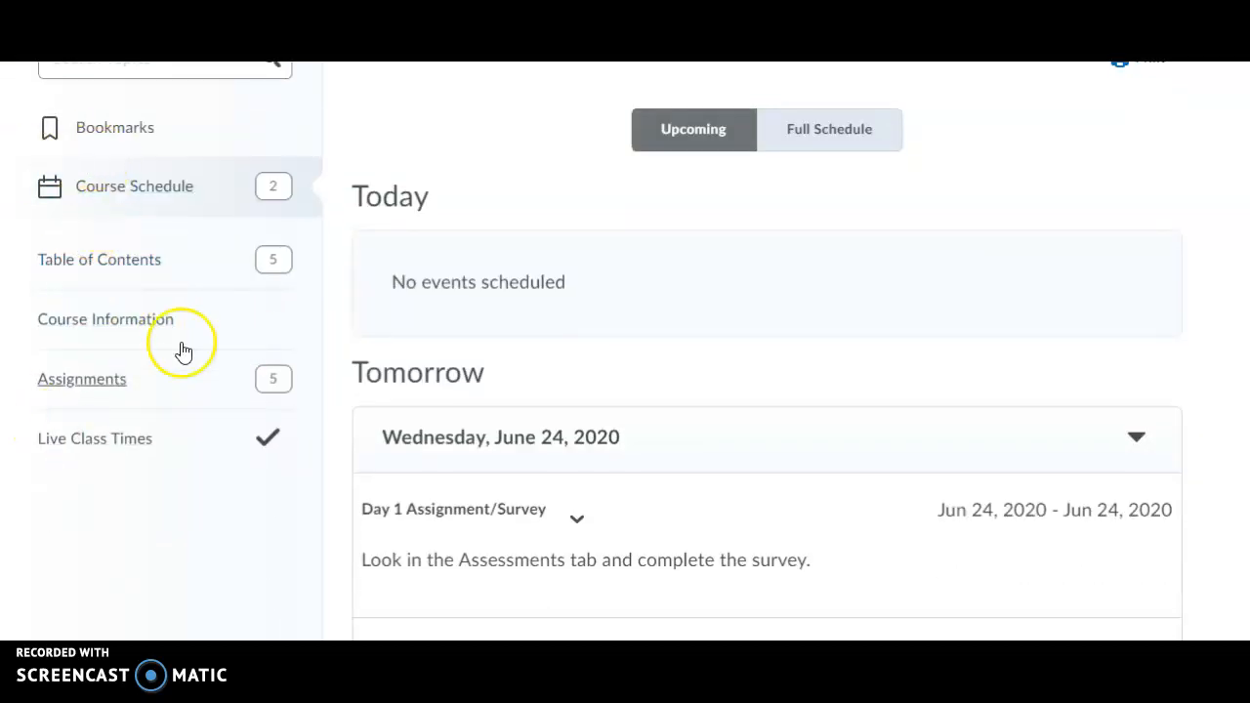
{"action": "mouse_move", "coordinate": [96, 262]}
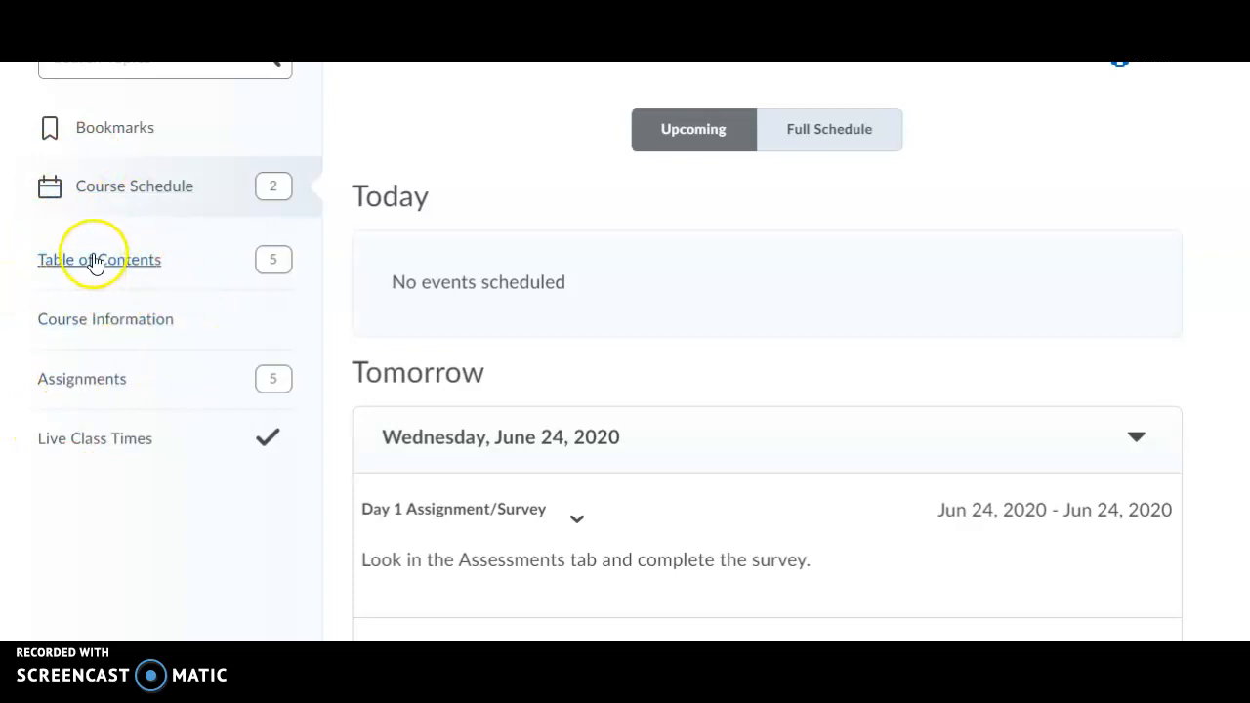
{"action": "mouse_move", "coordinate": [106, 145]}
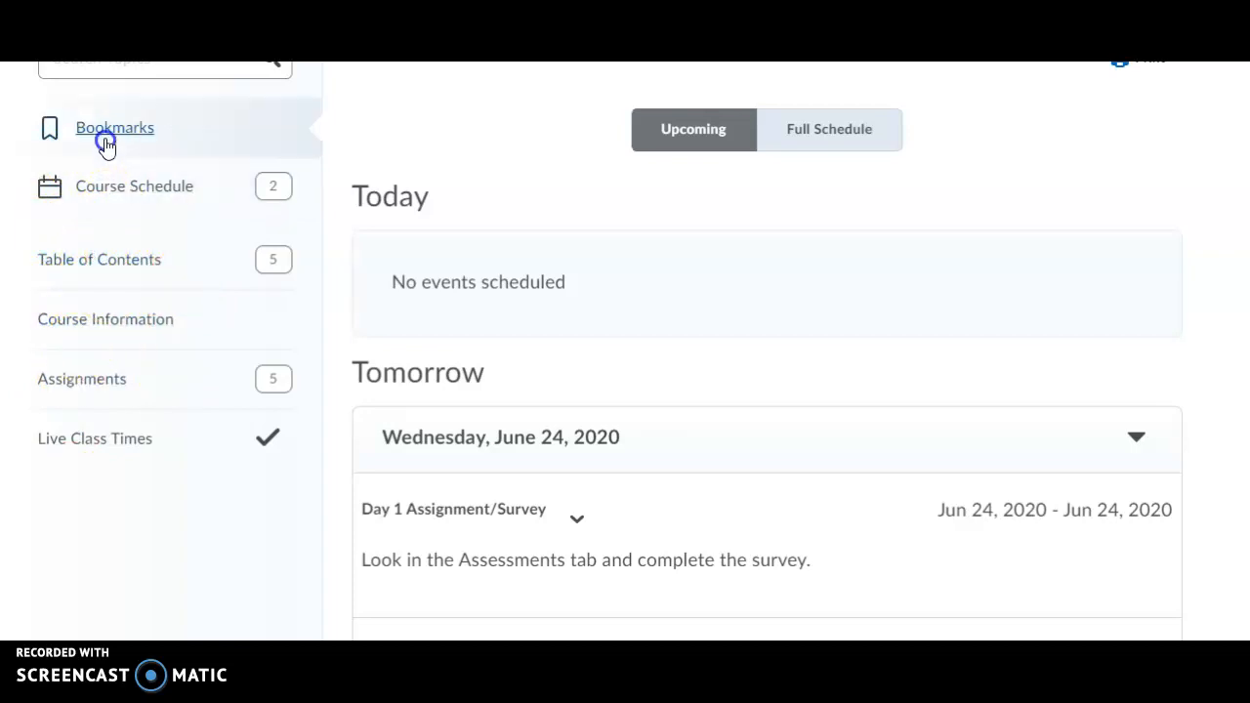
{"action": "left_click", "coordinate": [113, 129]}
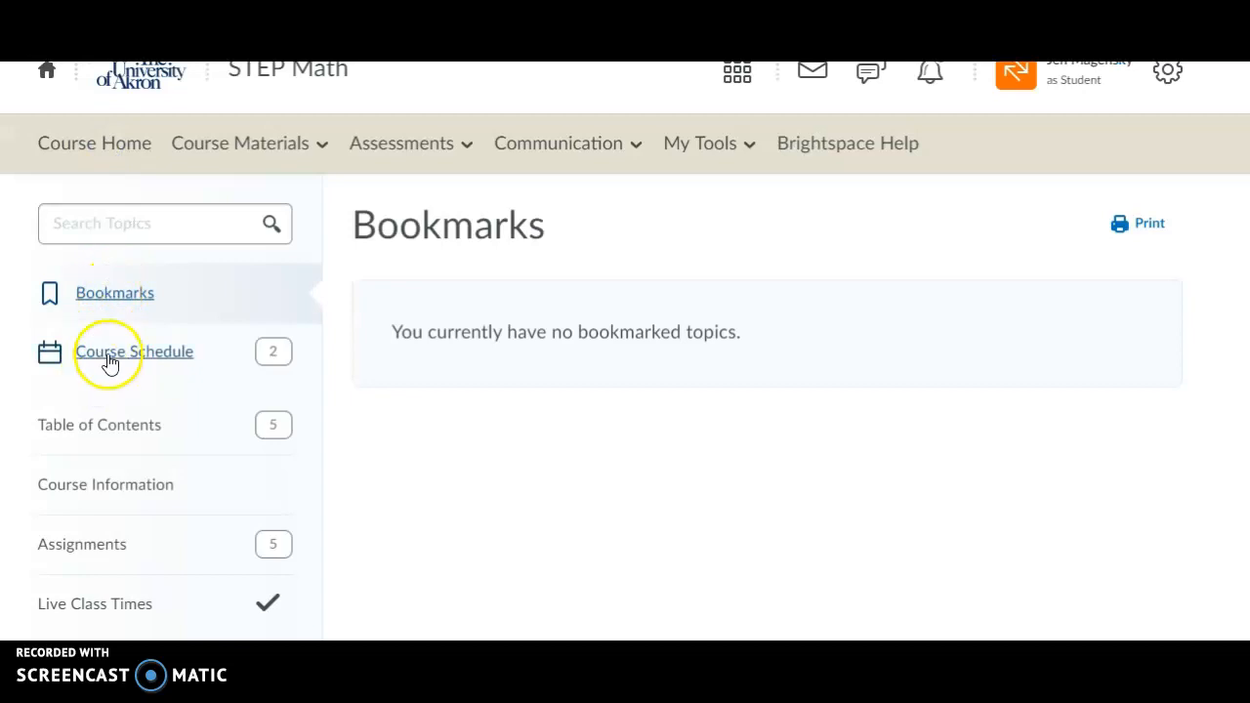
{"action": "left_click", "coordinate": [133, 351]}
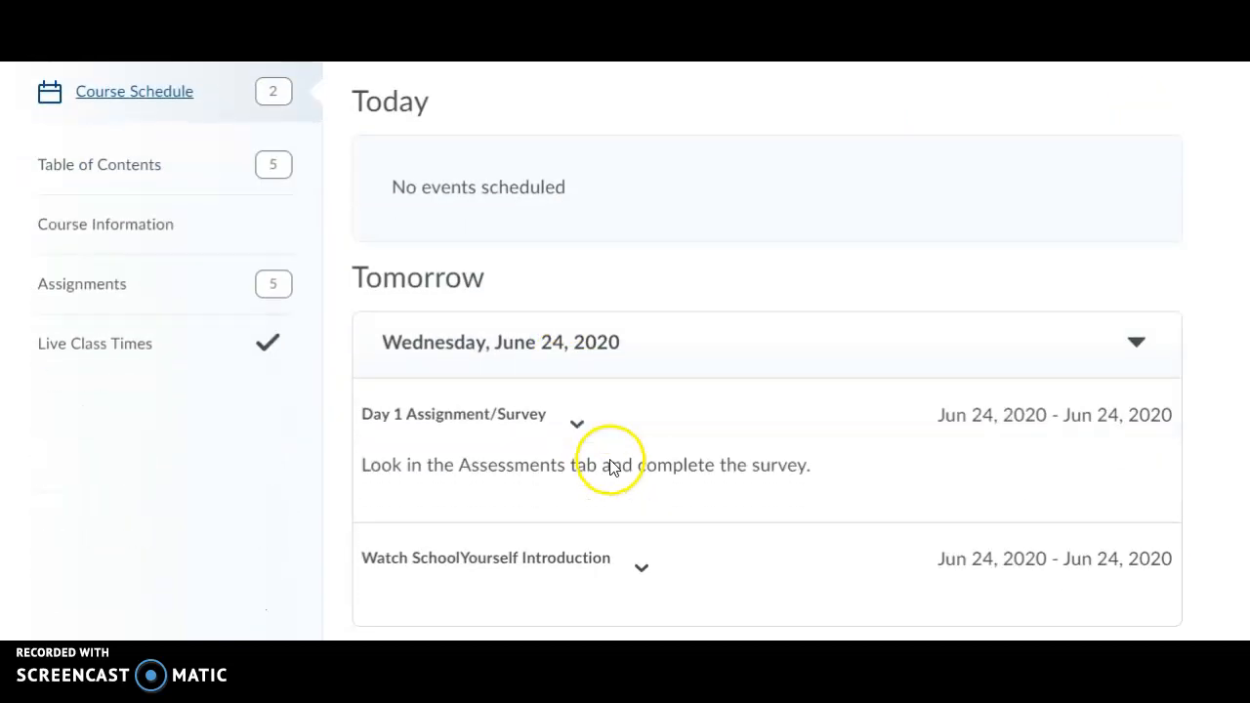
{"action": "scroll", "scroll_direction": "down", "scroll_amount": 3}
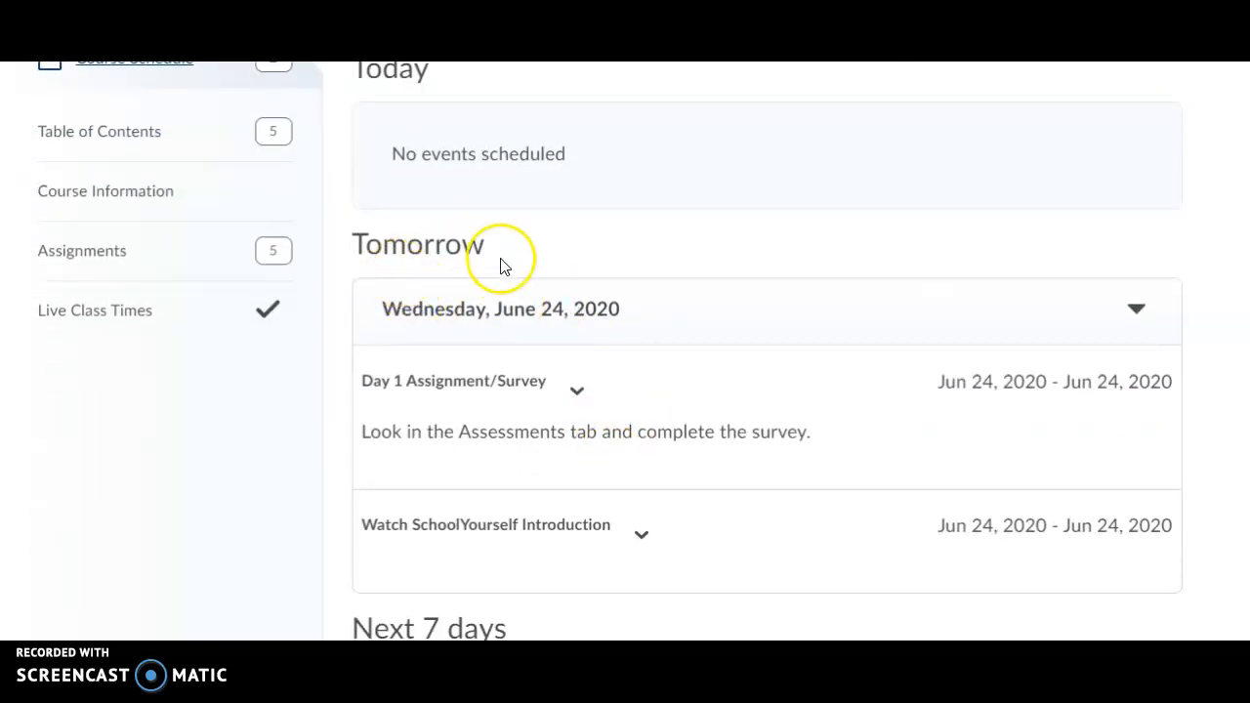
{"action": "mouse_move", "coordinate": [415, 328]}
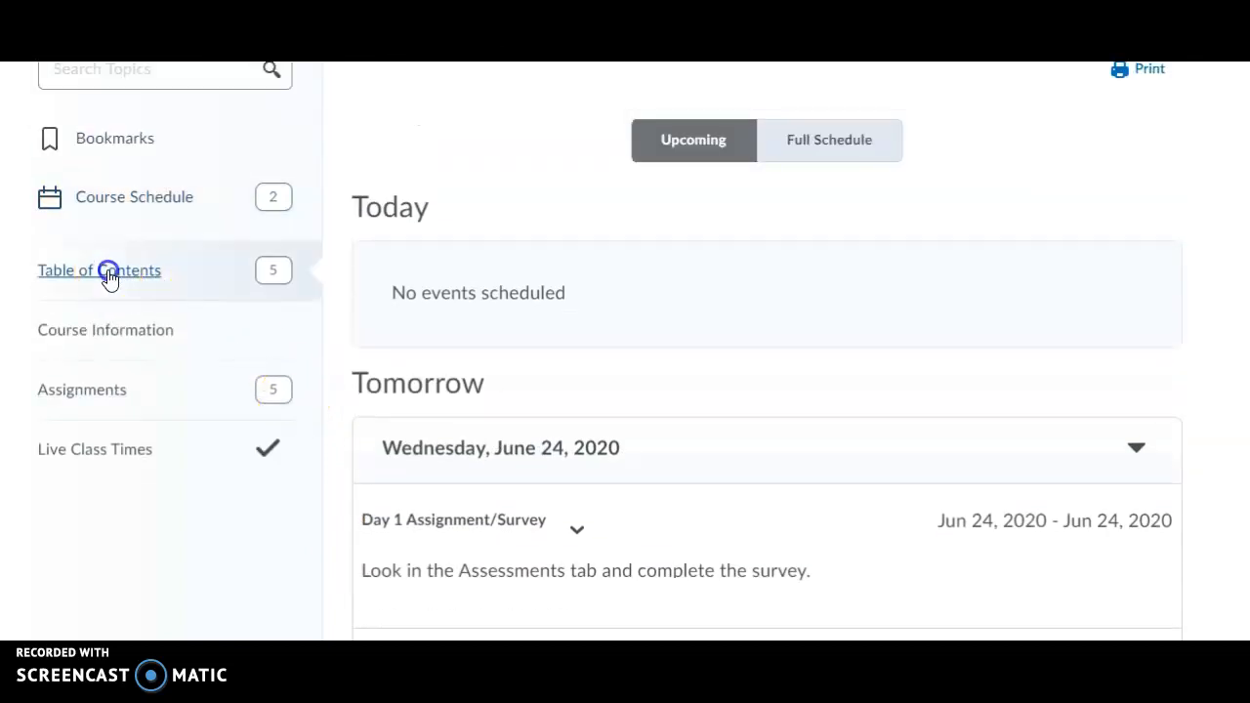
{"action": "left_click", "coordinate": [97, 269]}
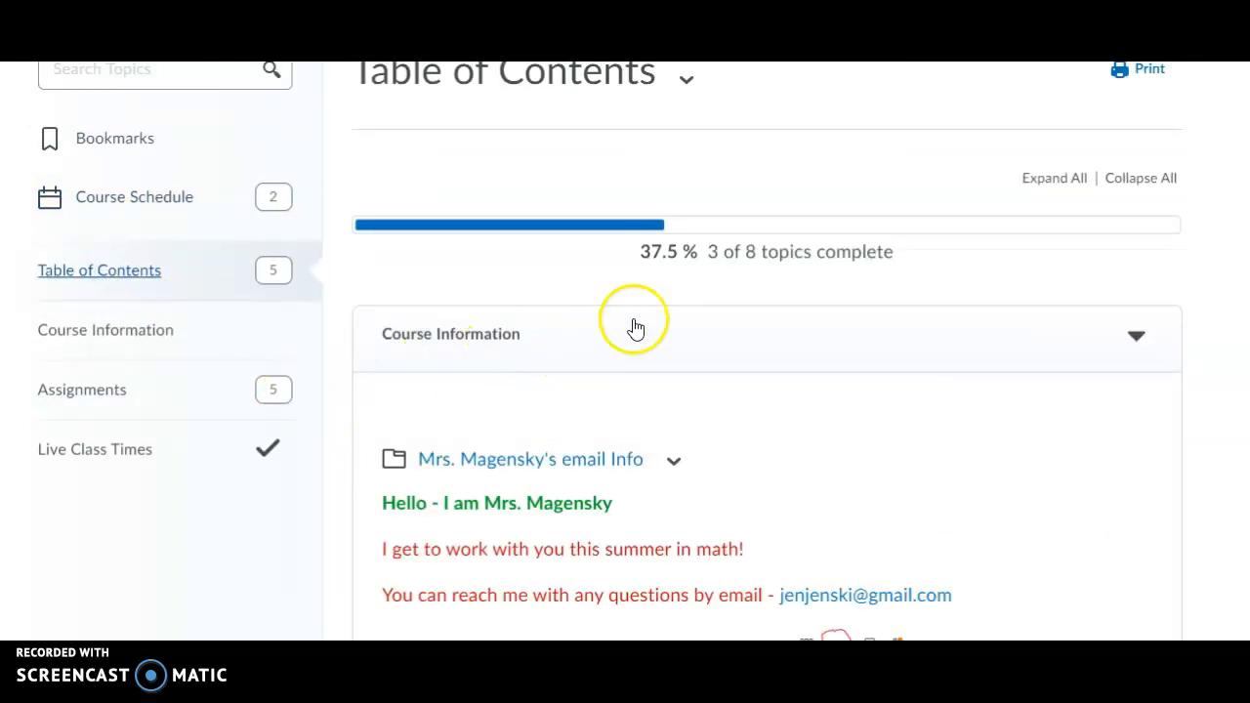
{"action": "scroll", "scroll_direction": "down", "scroll_amount": 3}
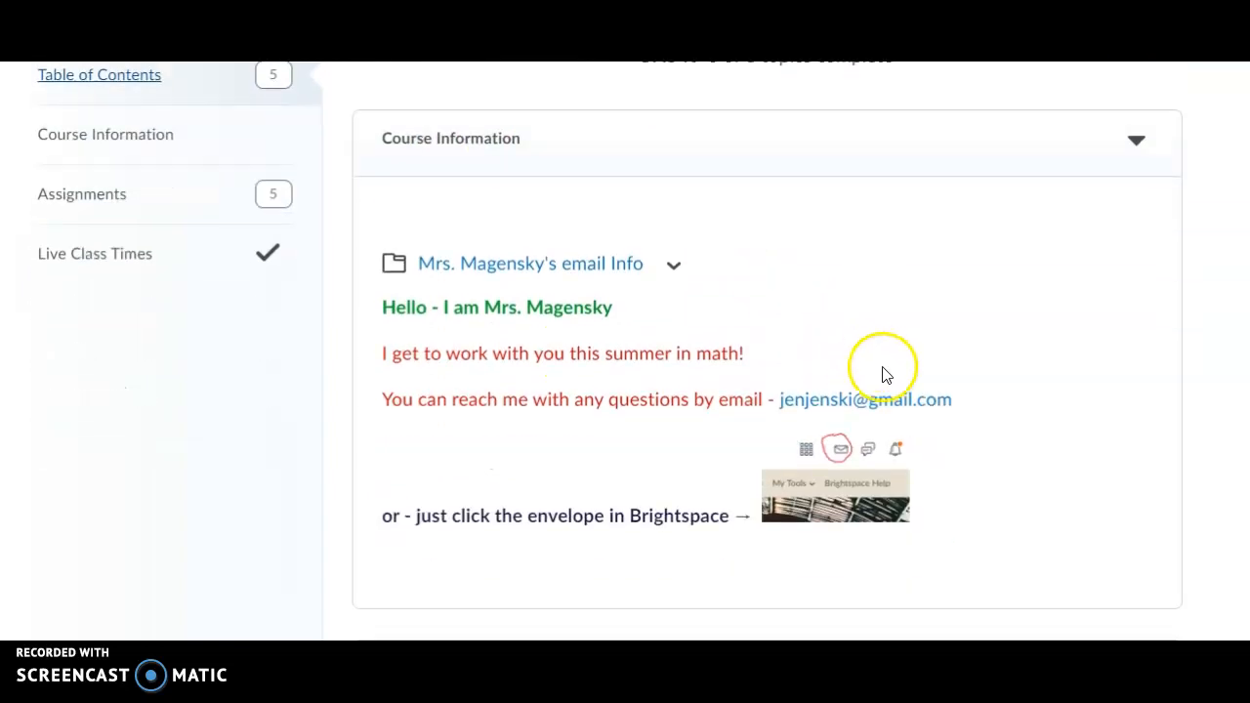
{"action": "mouse_move", "coordinate": [817, 399]}
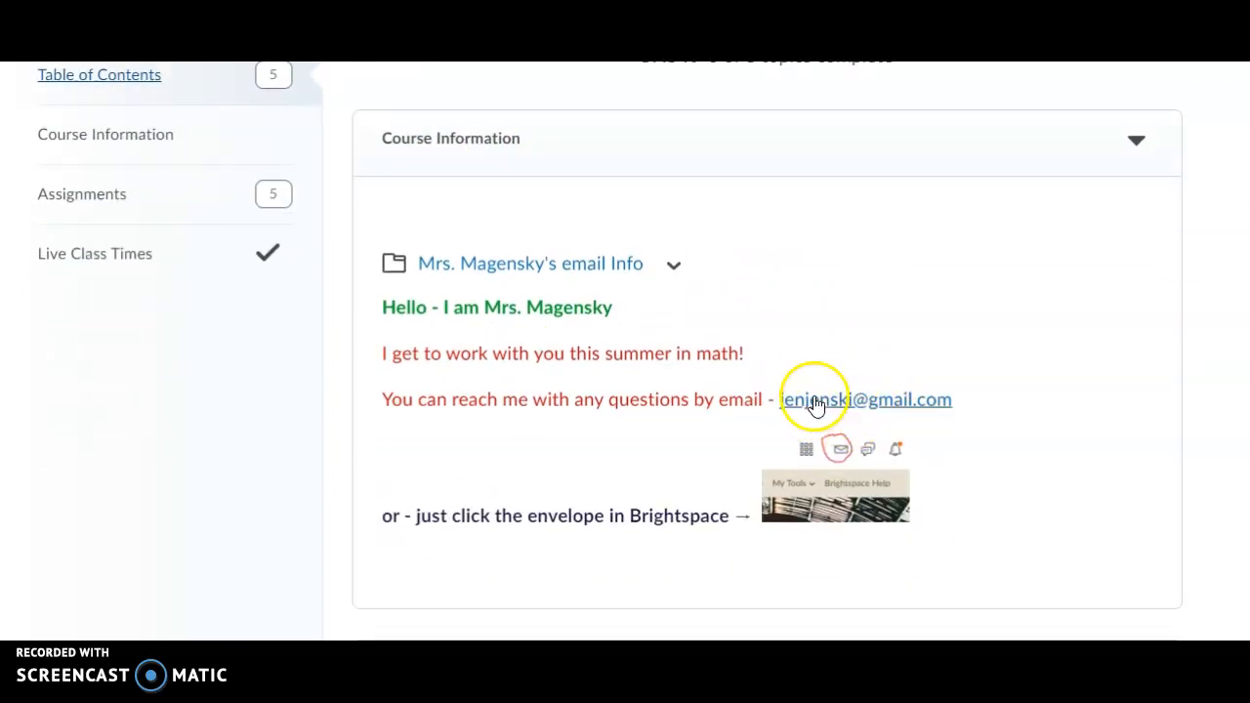
{"action": "mouse_move", "coordinate": [958, 371]}
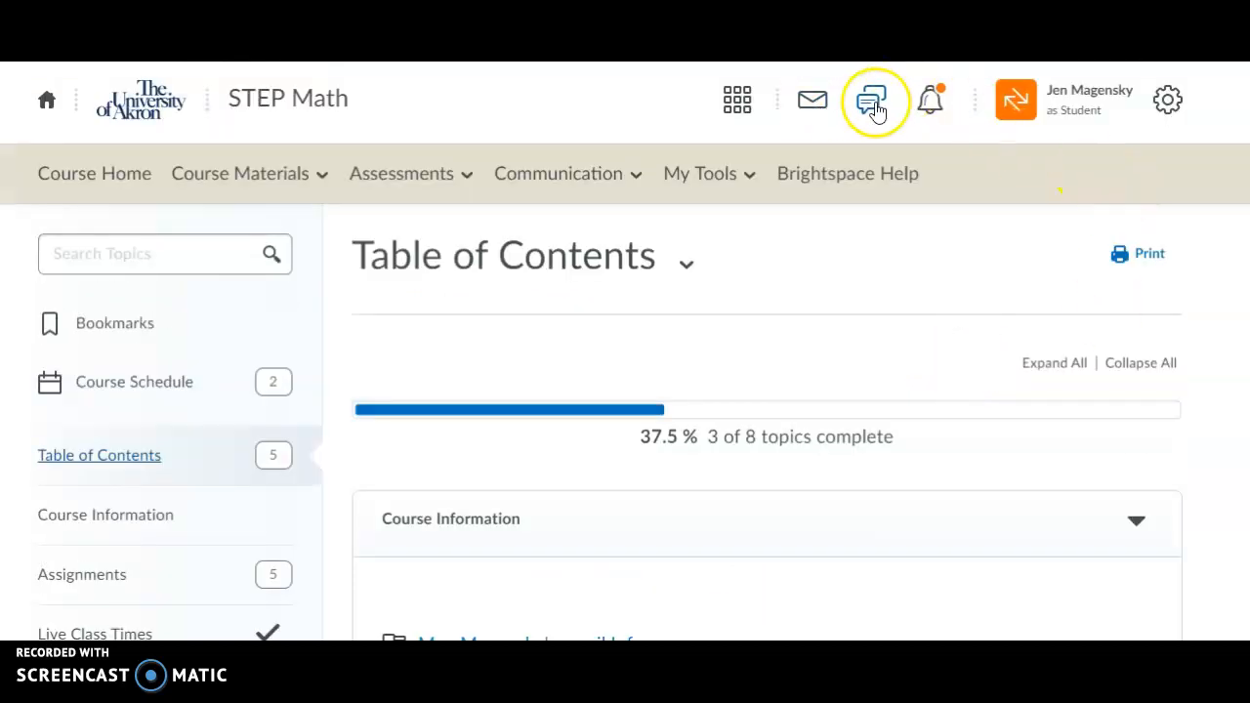
{"action": "mouse_move", "coordinate": [450, 269]}
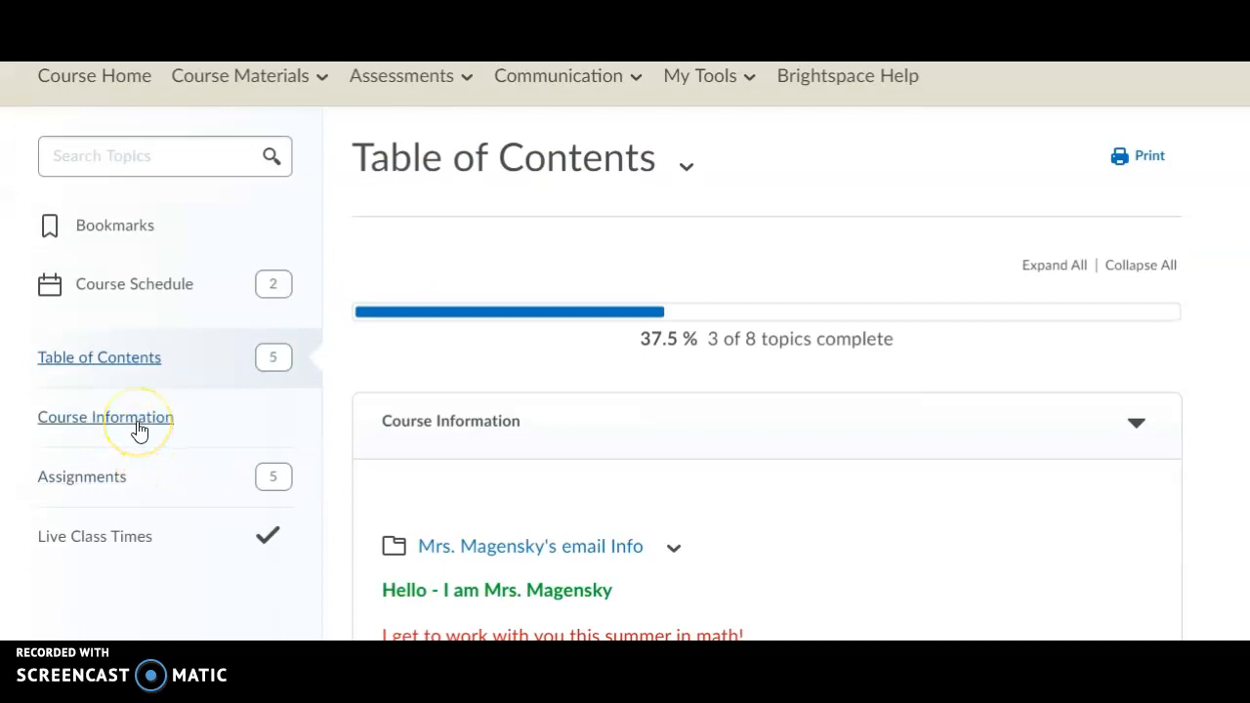
{"action": "left_click", "coordinate": [105, 418]}
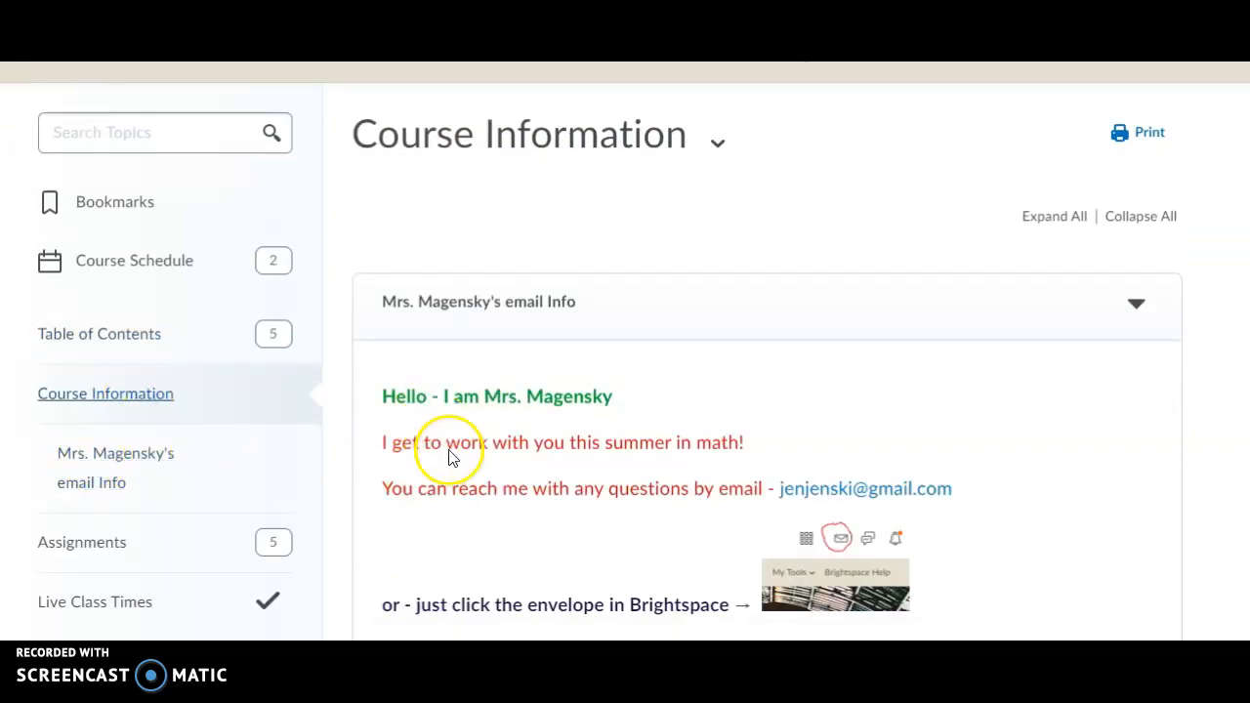
{"action": "scroll", "scroll_direction": "down", "scroll_amount": 3}
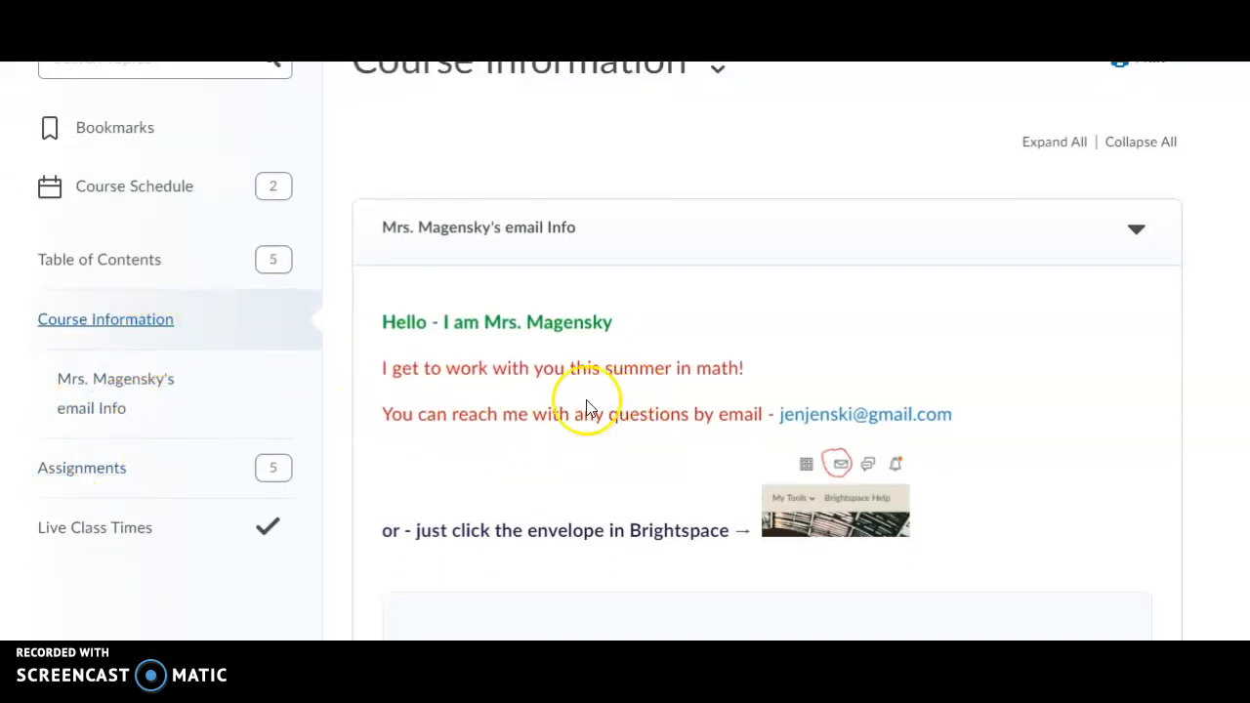
{"action": "scroll", "scroll_direction": "down", "scroll_amount": 3}
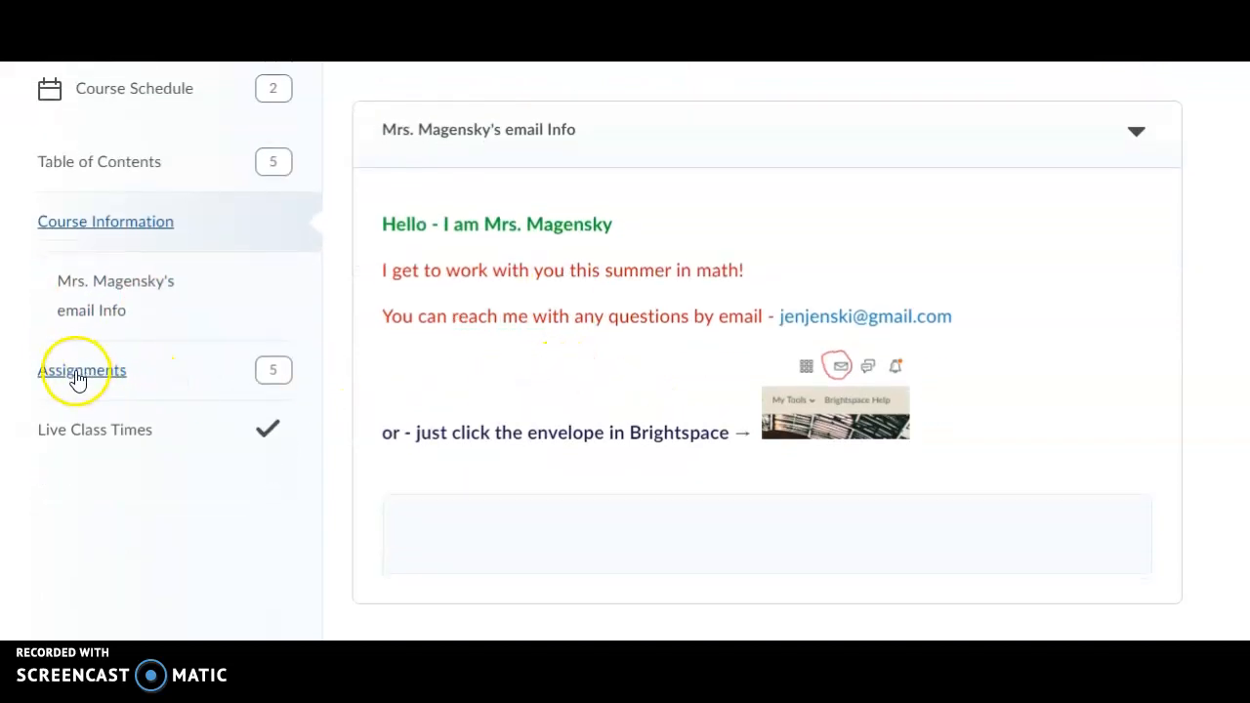
- From Assignments, view Week 1: June 24-26's SchoolYourself Introduction external resource topic
{"action": "left_click", "coordinate": [80, 372]}
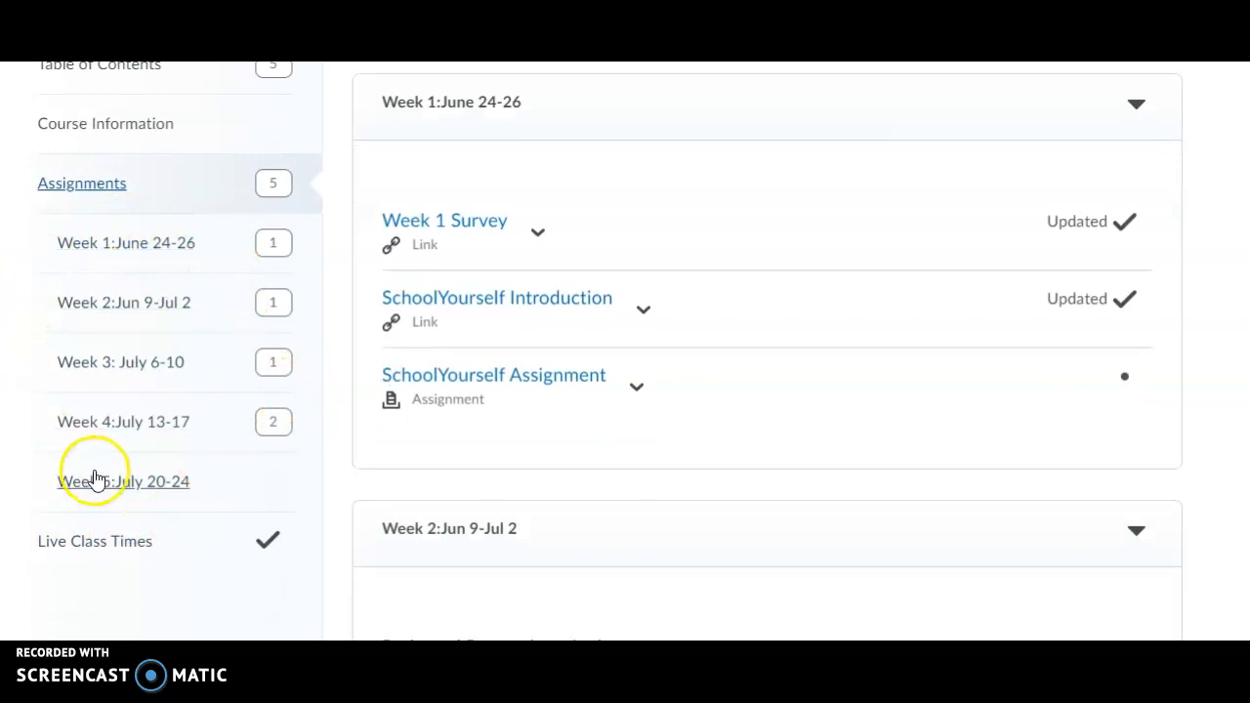
{"action": "mouse_move", "coordinate": [114, 250]}
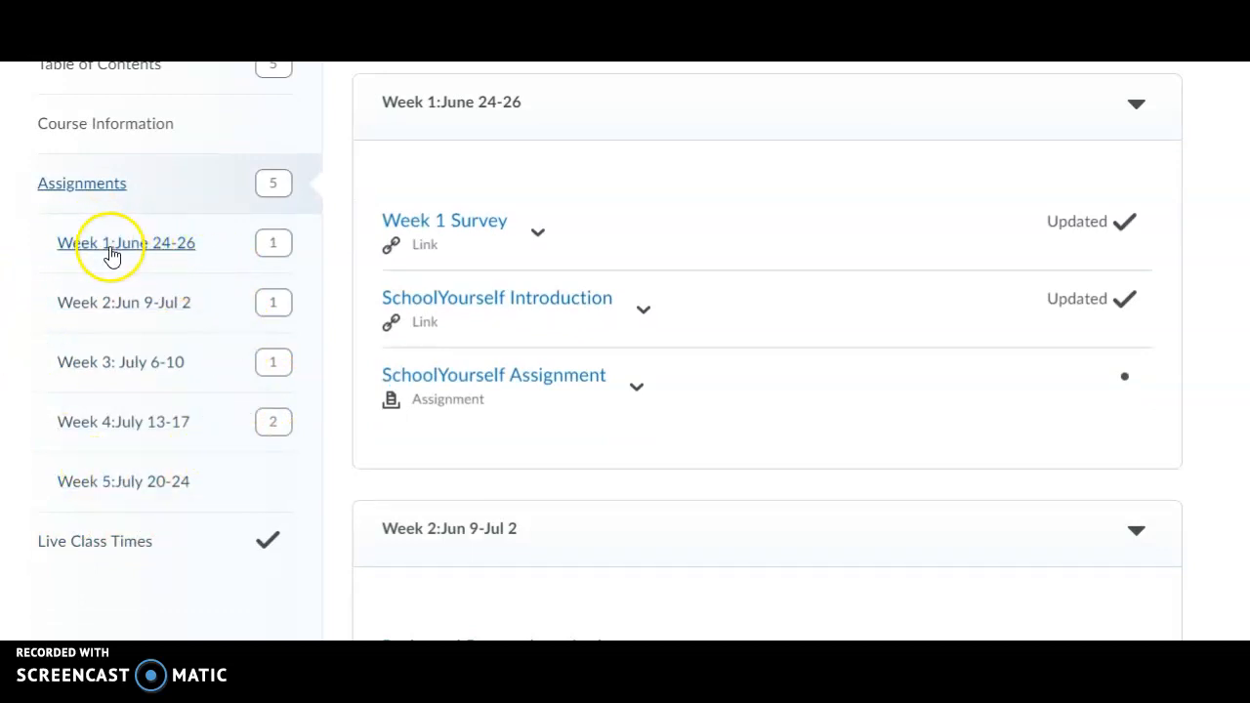
{"action": "mouse_move", "coordinate": [133, 250]}
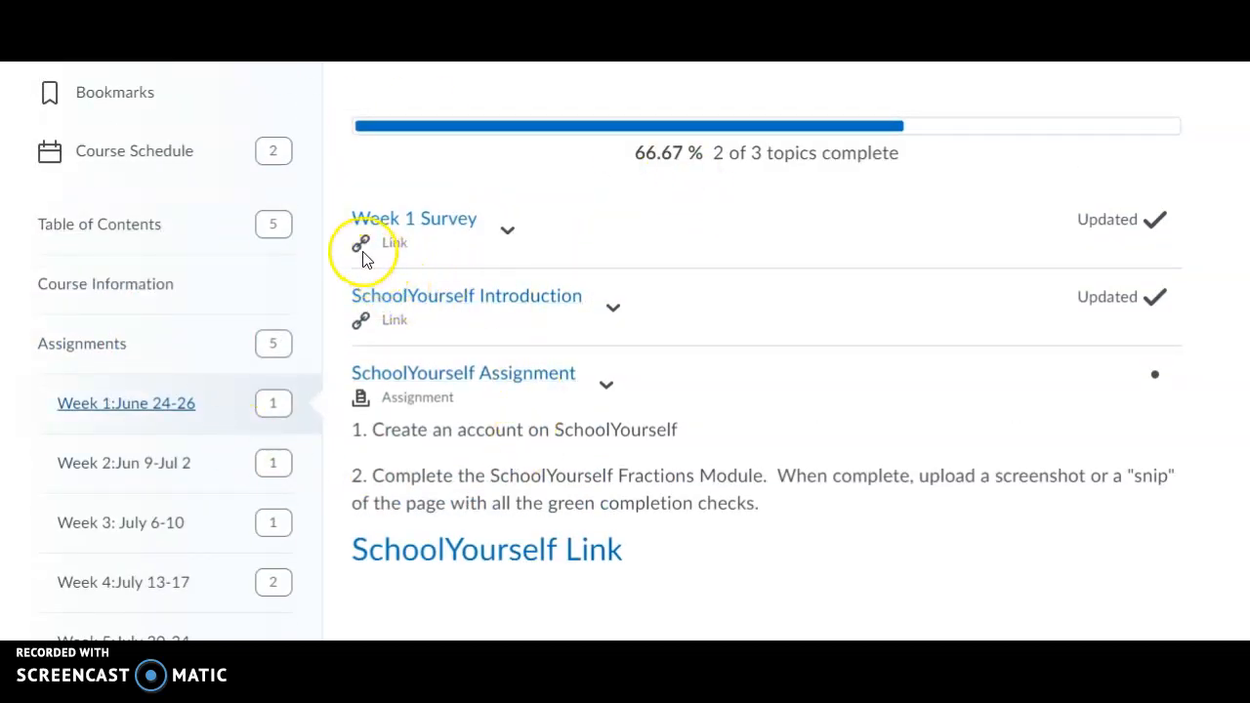
{"action": "mouse_move", "coordinate": [352, 336]}
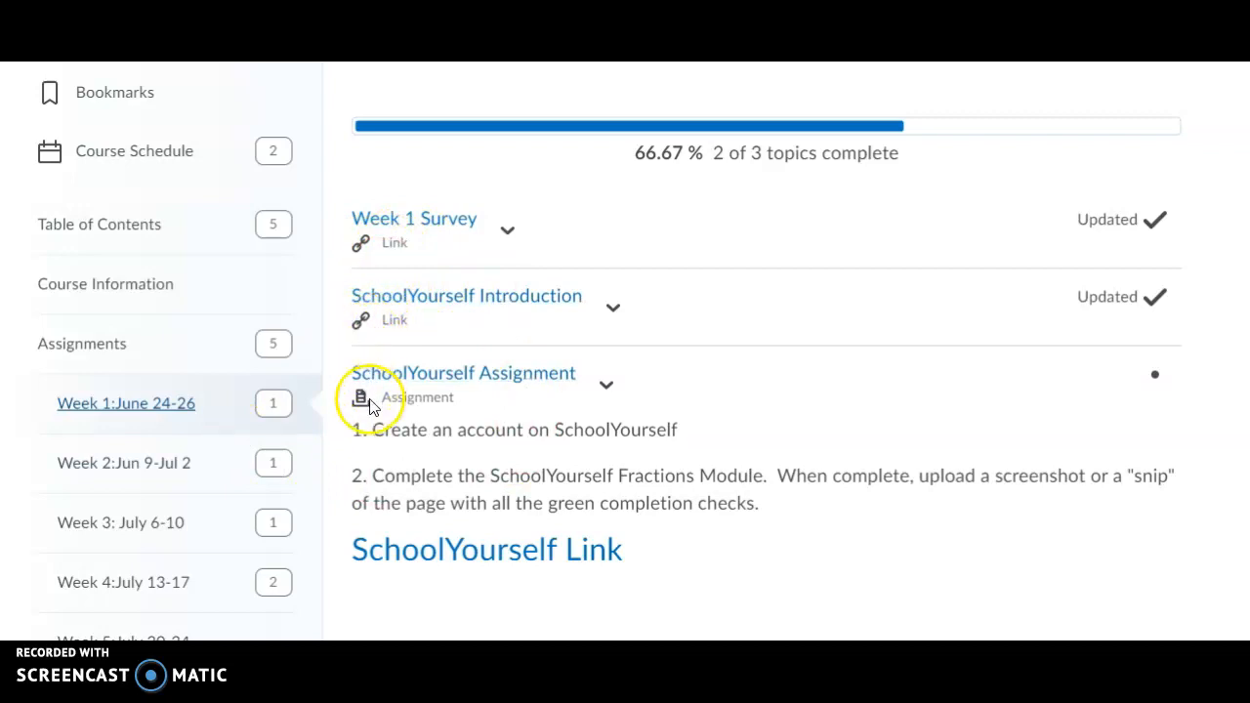
{"action": "mouse_move", "coordinate": [433, 297]}
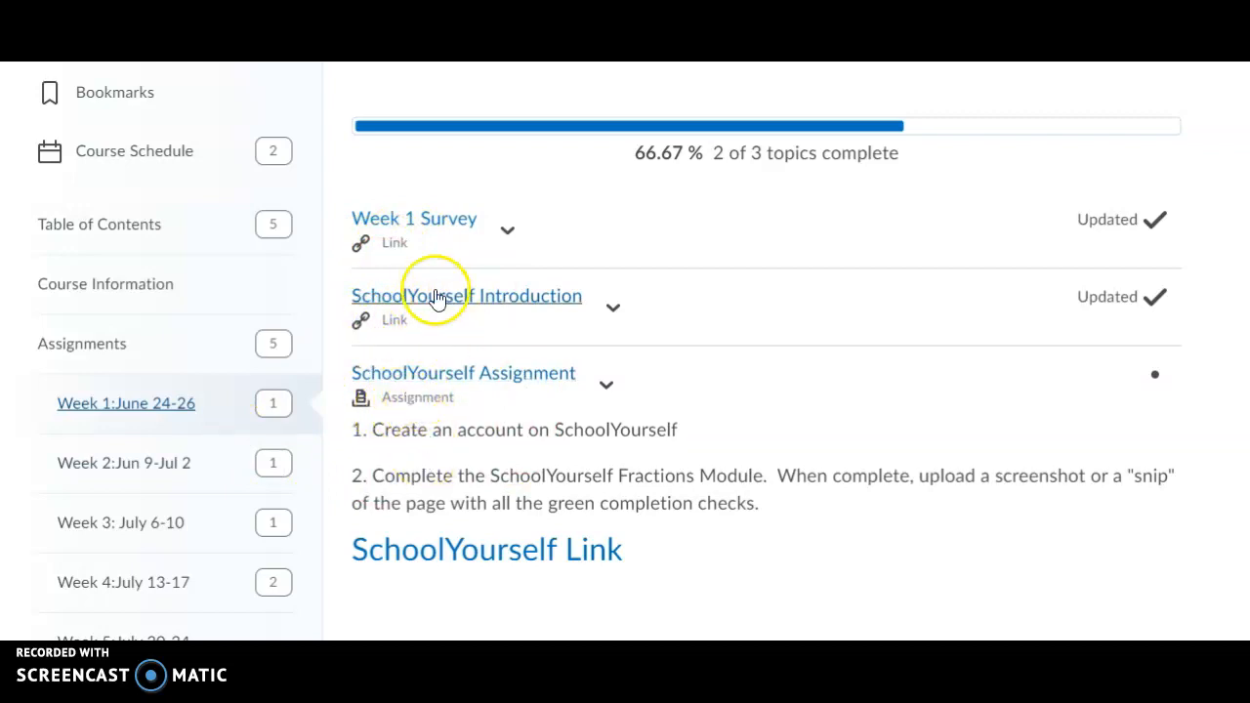
{"action": "mouse_move", "coordinate": [418, 227]}
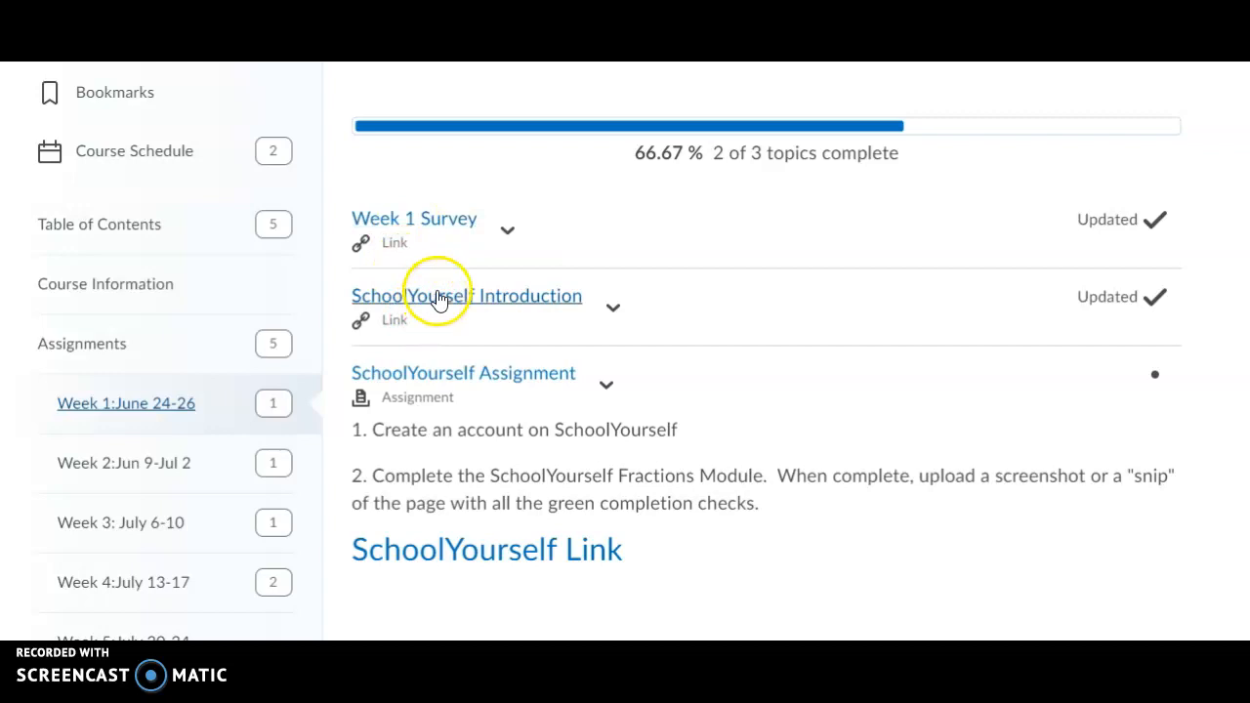
{"action": "left_click", "coordinate": [465, 295]}
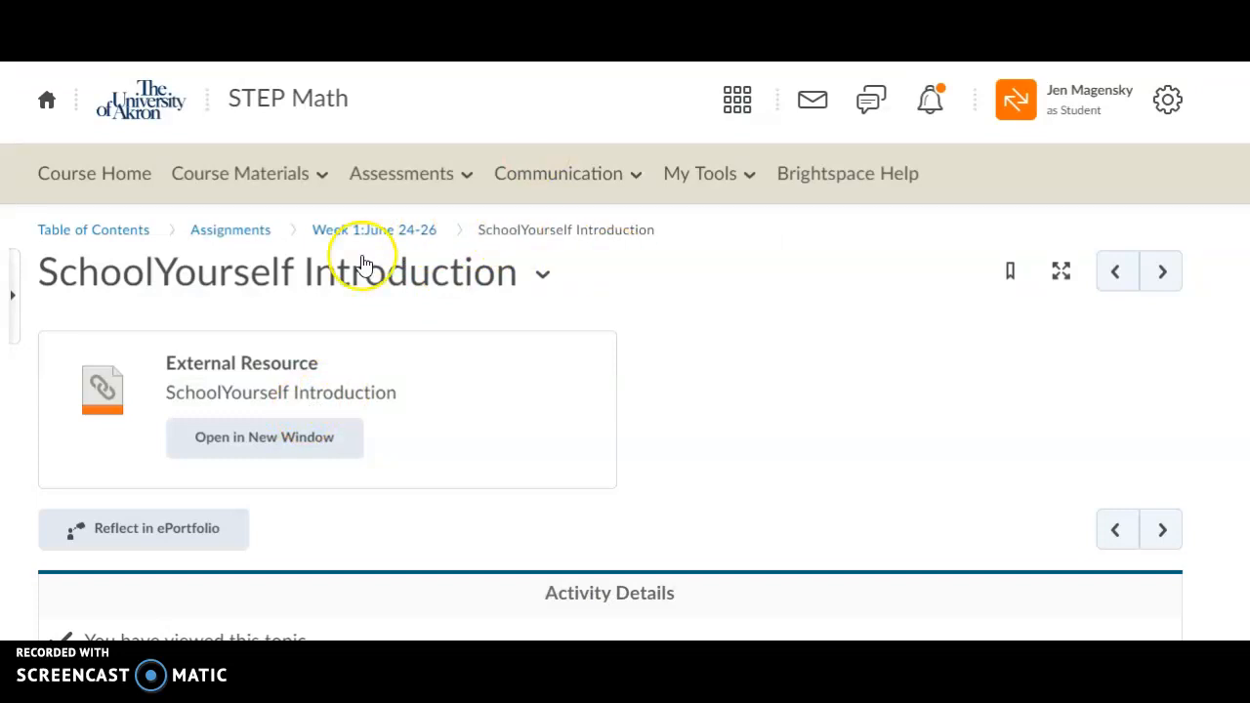
{"action": "mouse_move", "coordinate": [371, 235]}
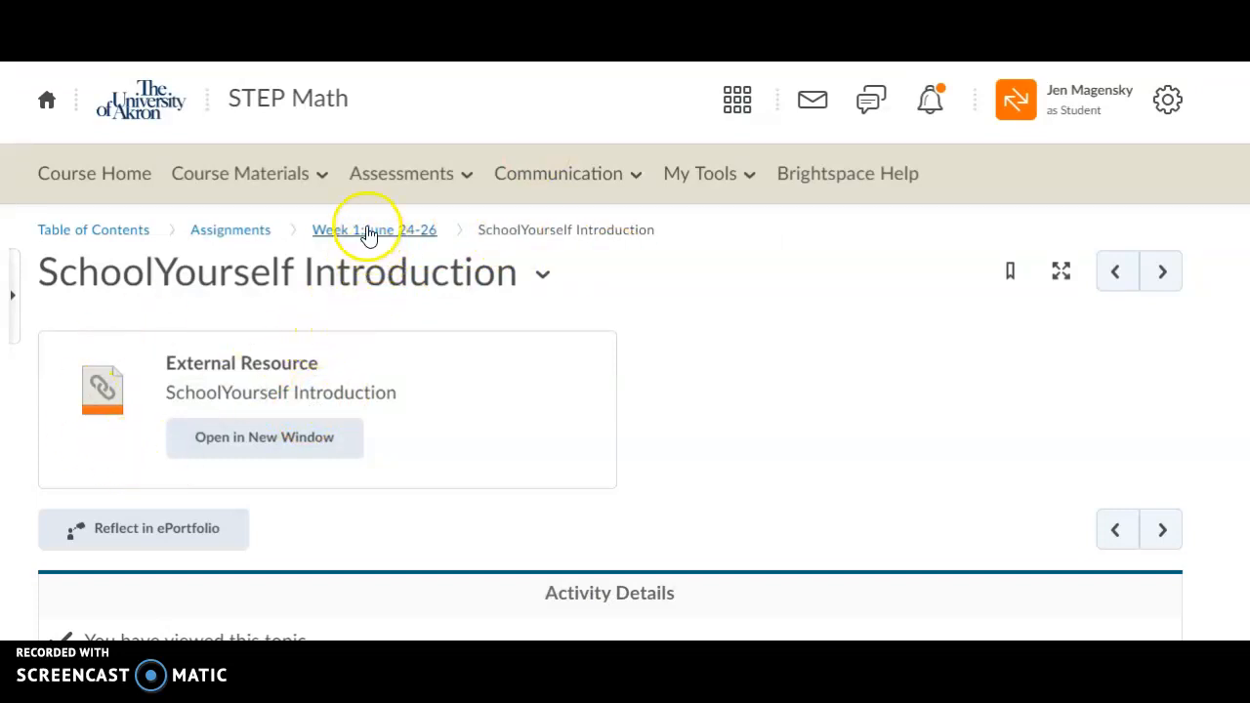
{"action": "mouse_move", "coordinate": [325, 243]}
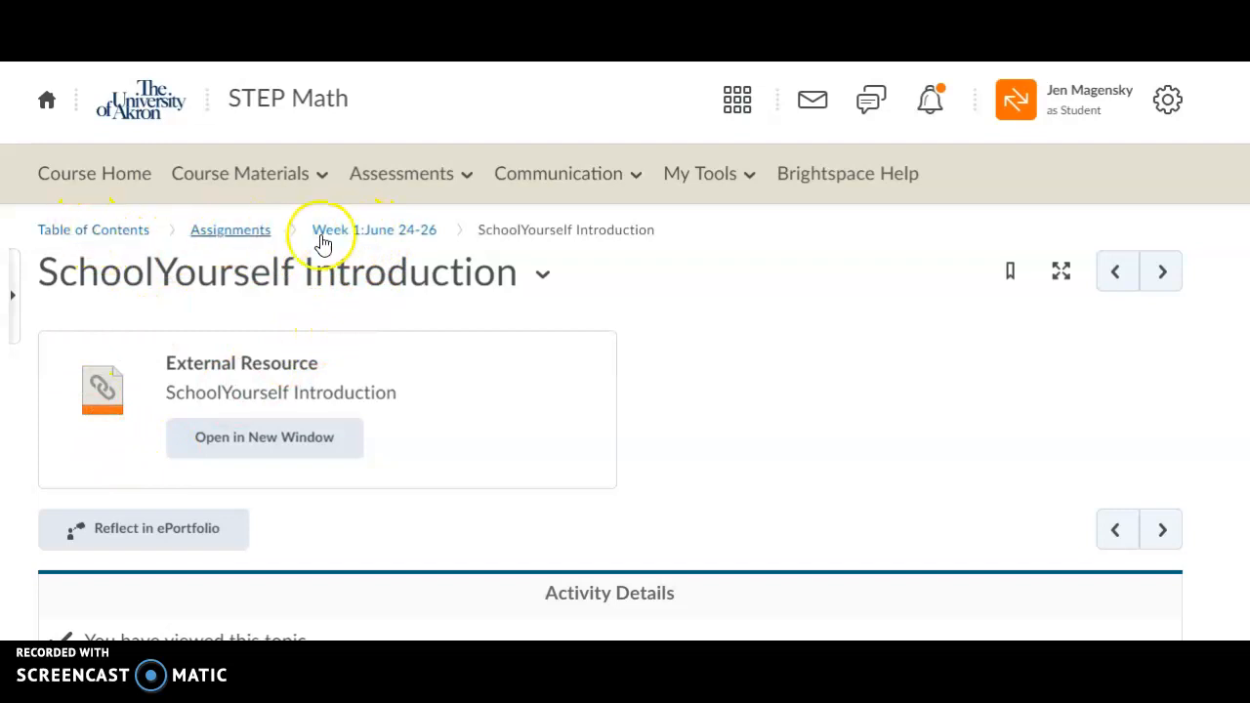
- Return to the Week 1: June 24-26 unit and read the SchoolYourself Assignment instructions
{"action": "left_click", "coordinate": [328, 230]}
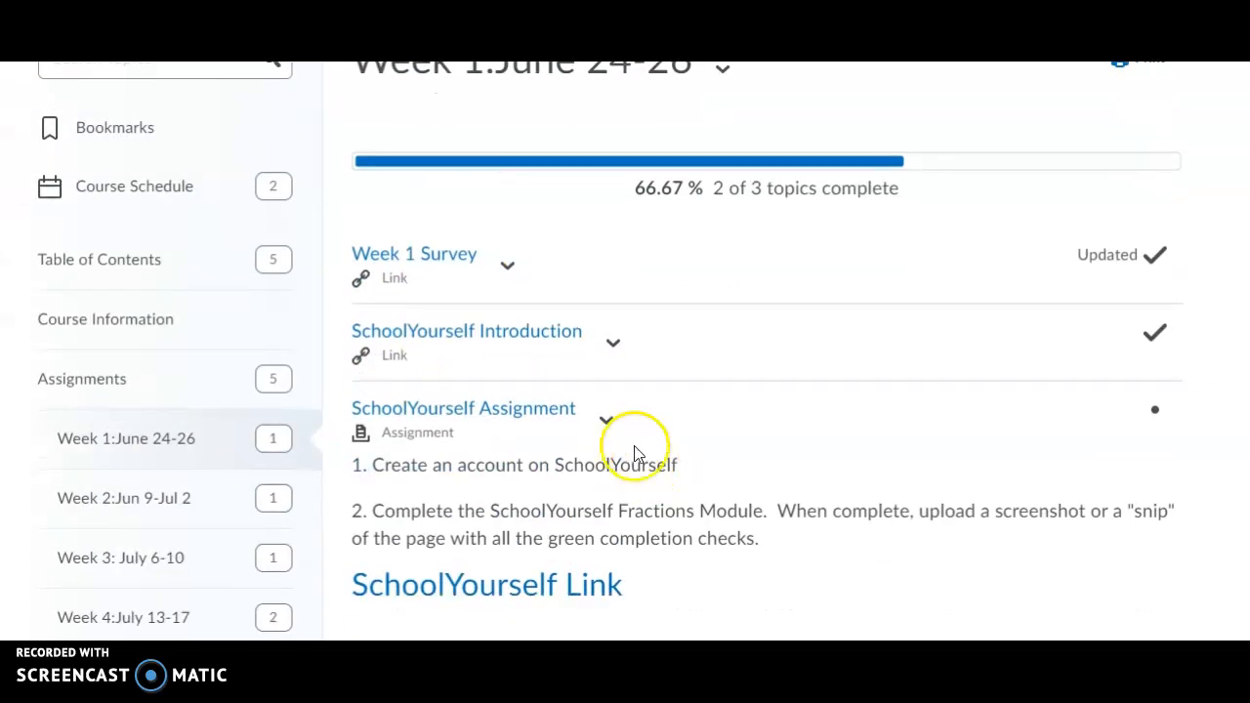
{"action": "scroll", "scroll_direction": "down", "scroll_amount": 3}
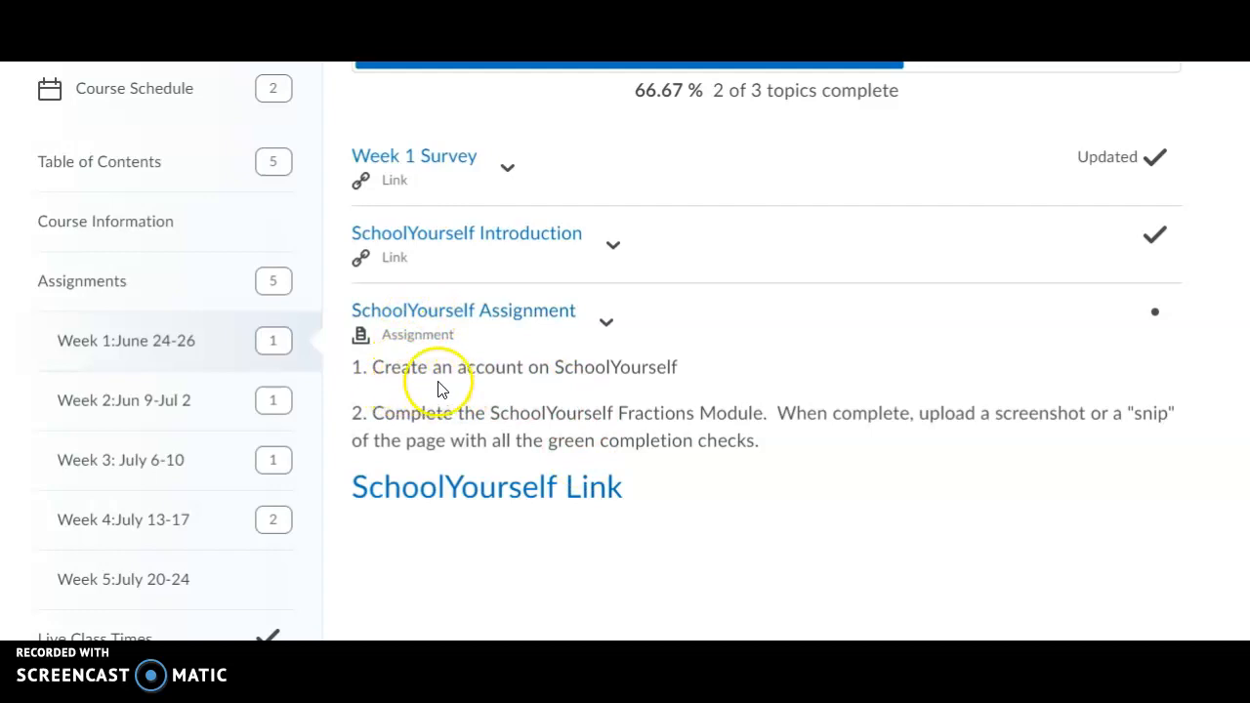
{"action": "mouse_move", "coordinate": [606, 273]}
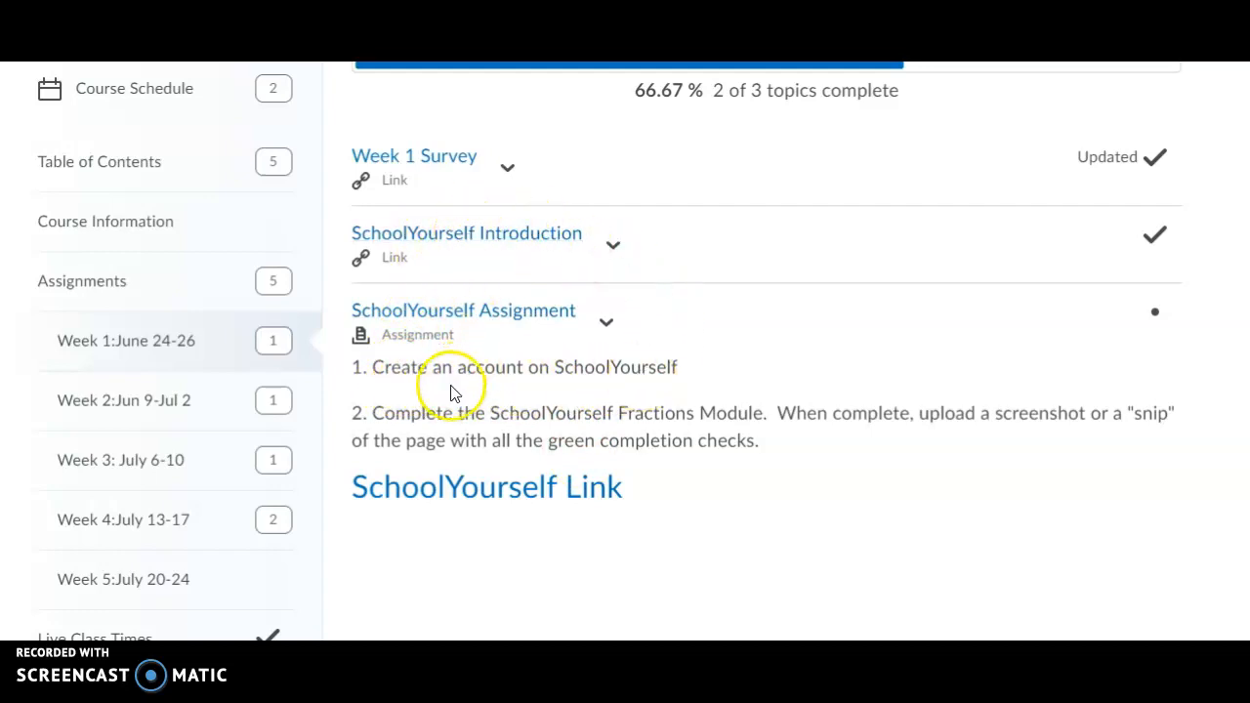
{"action": "mouse_move", "coordinate": [652, 433]}
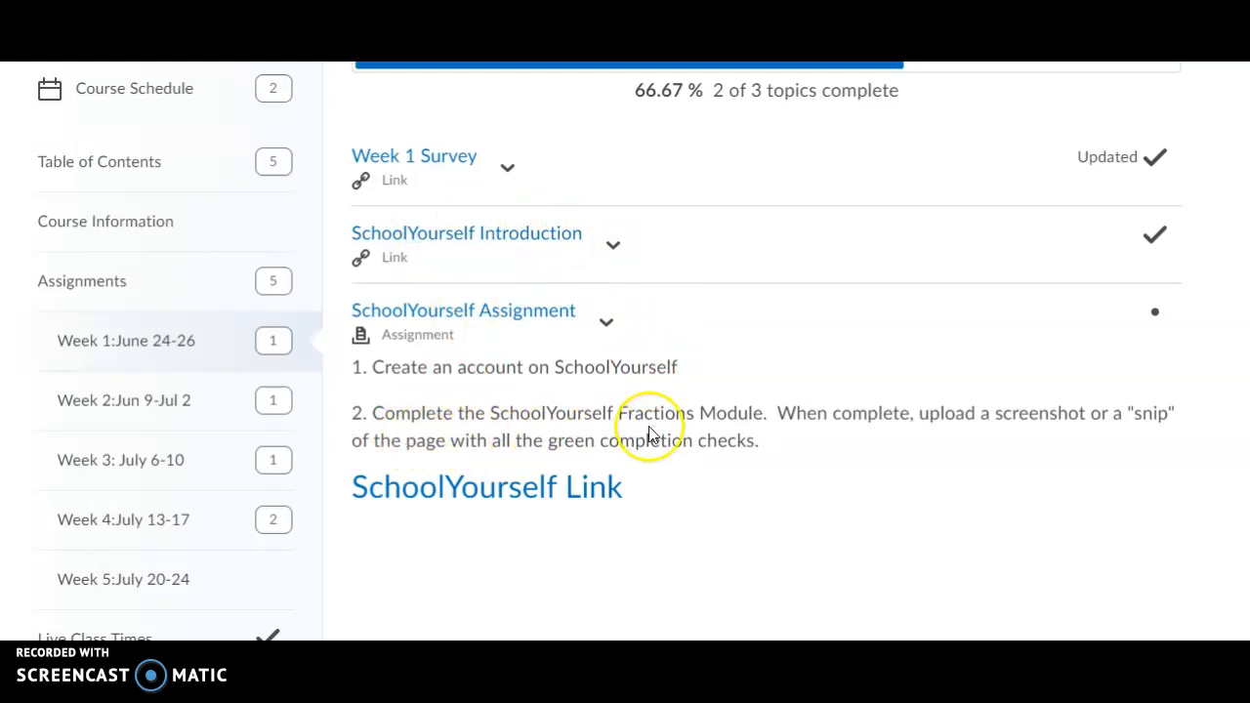
{"action": "mouse_move", "coordinate": [955, 433]}
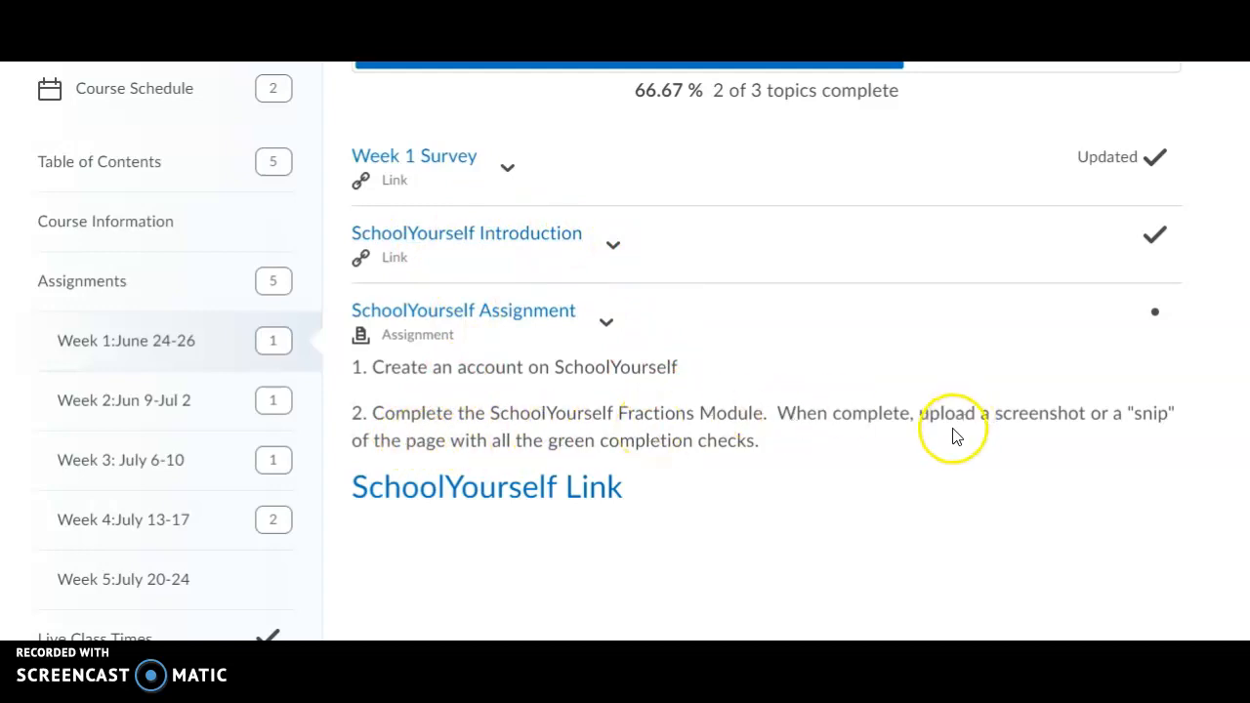
{"action": "mouse_move", "coordinate": [1026, 443]}
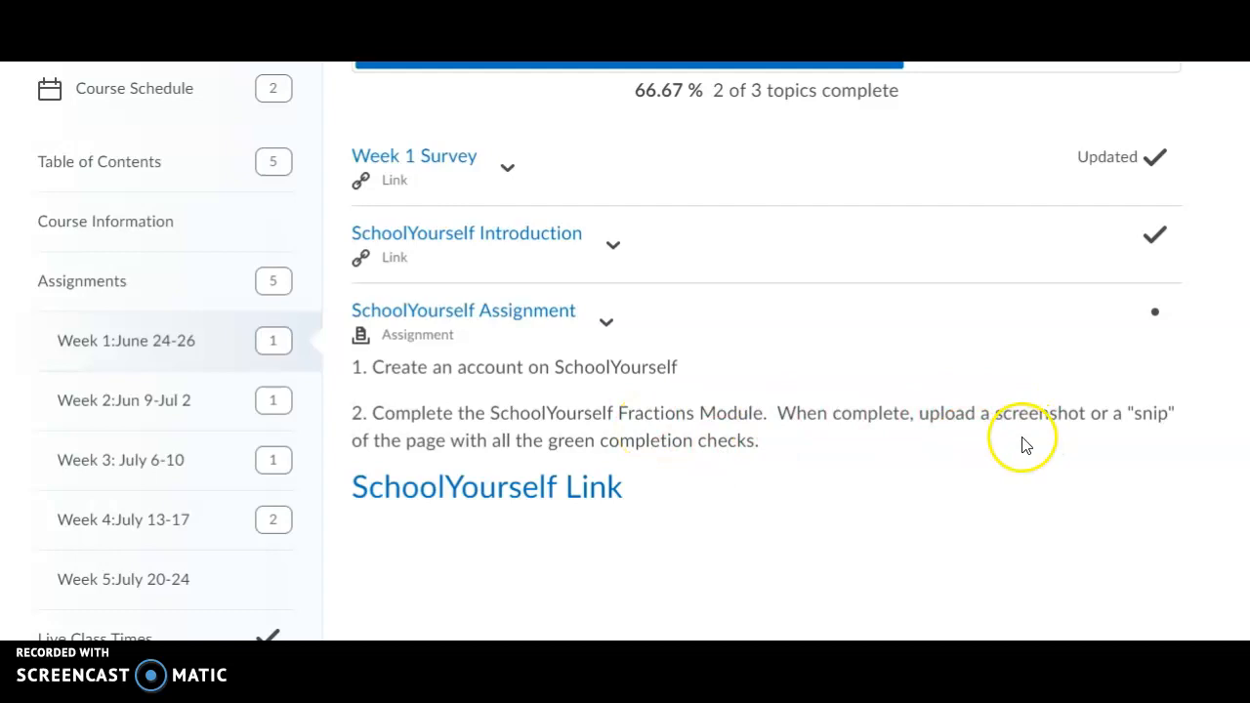
{"action": "mouse_move", "coordinate": [491, 492]}
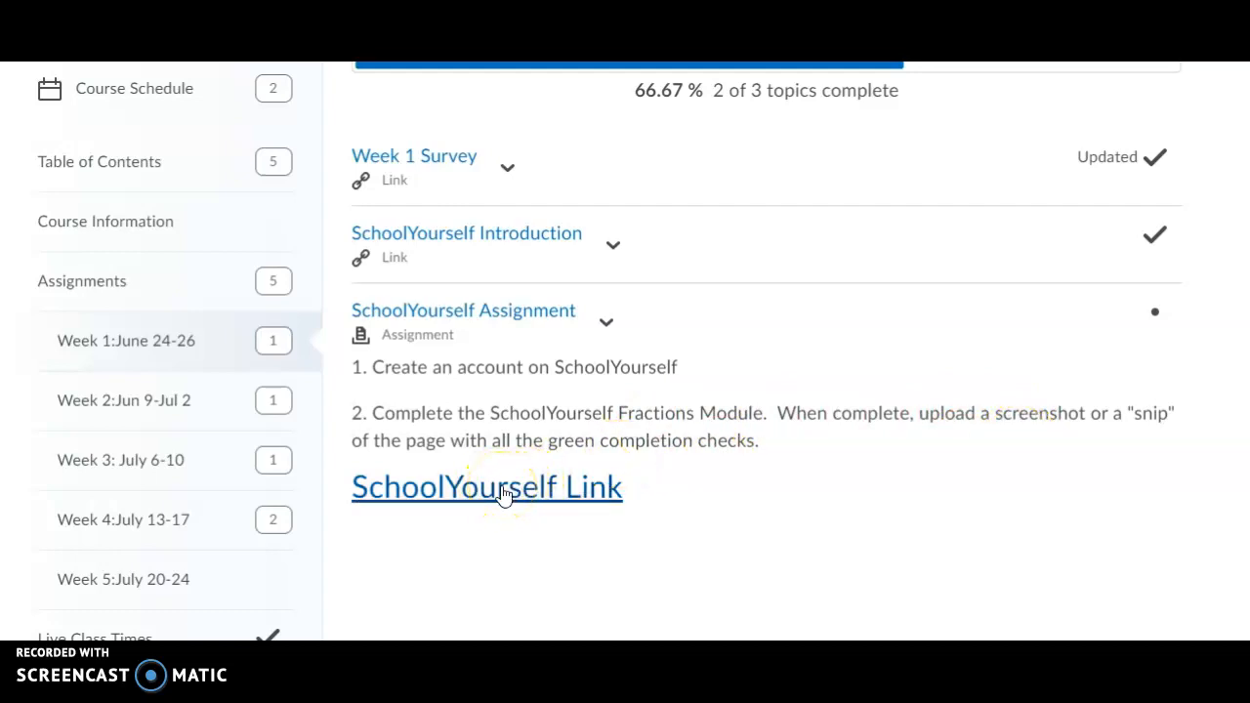
{"action": "mouse_move", "coordinate": [453, 310]}
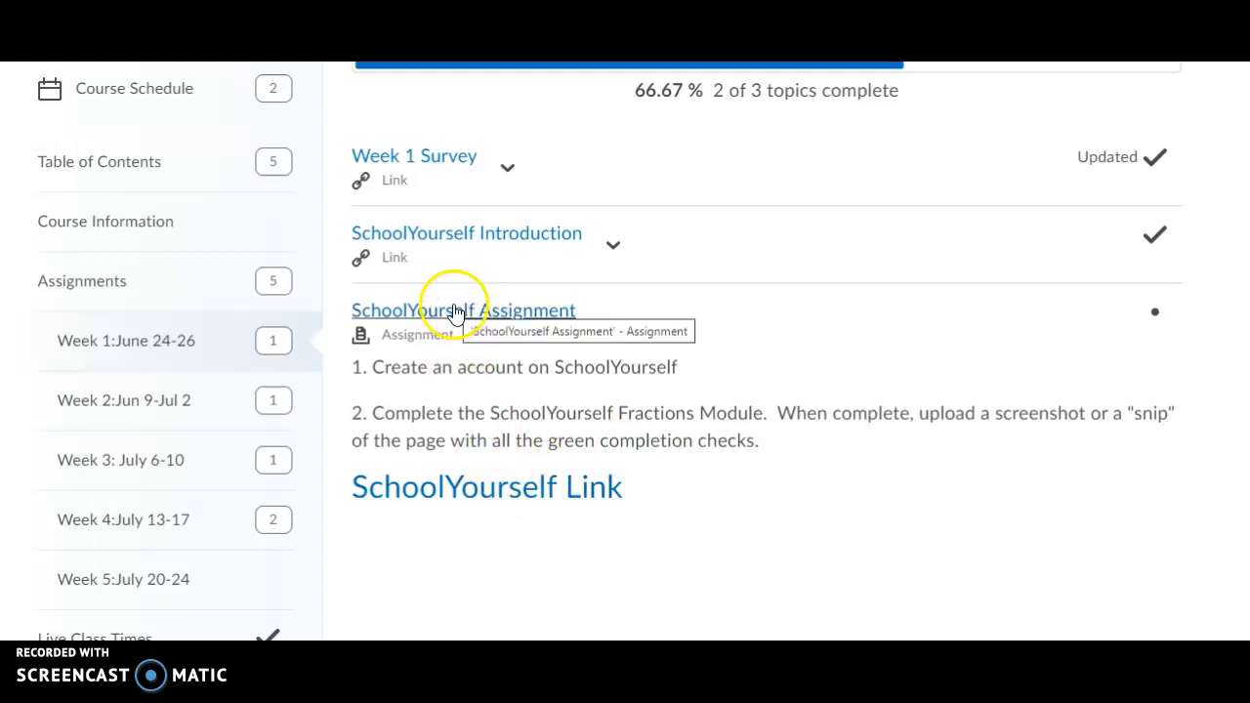
- View the SchoolYourself Assignment's Submissions area and bring up the Upload file choice
{"action": "left_click", "coordinate": [449, 308]}
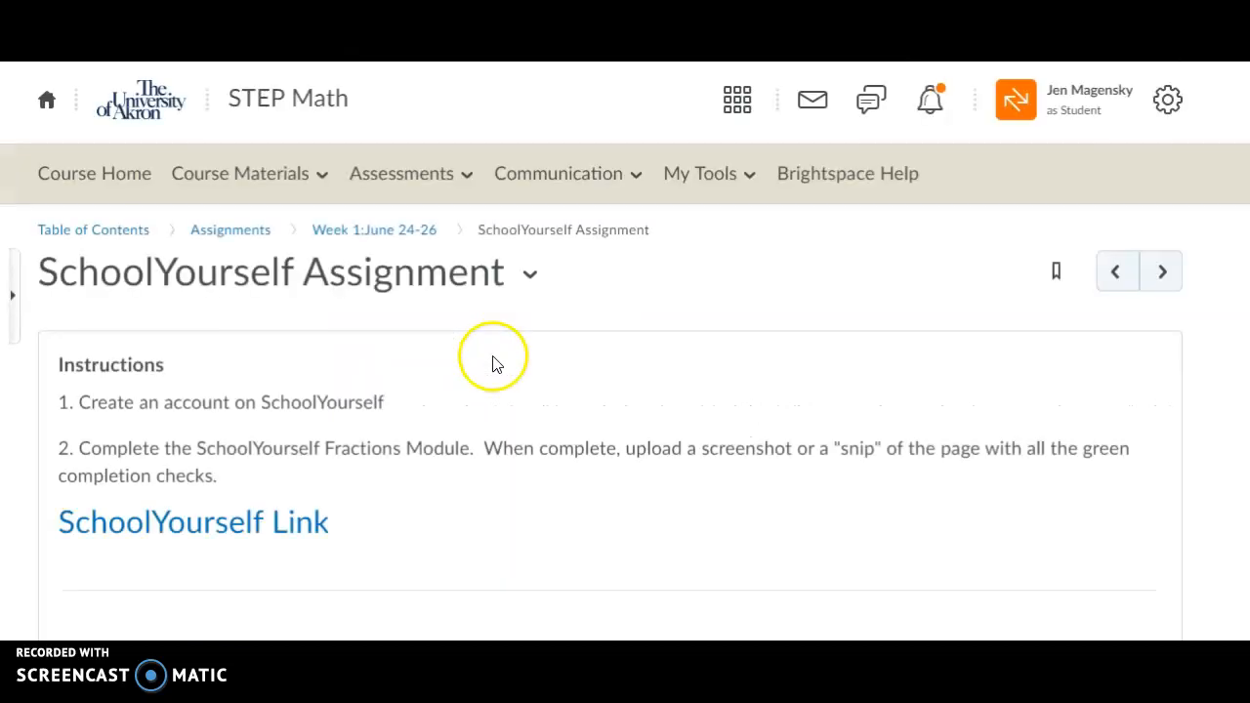
{"action": "scroll", "scroll_direction": "down", "scroll_amount": 3}
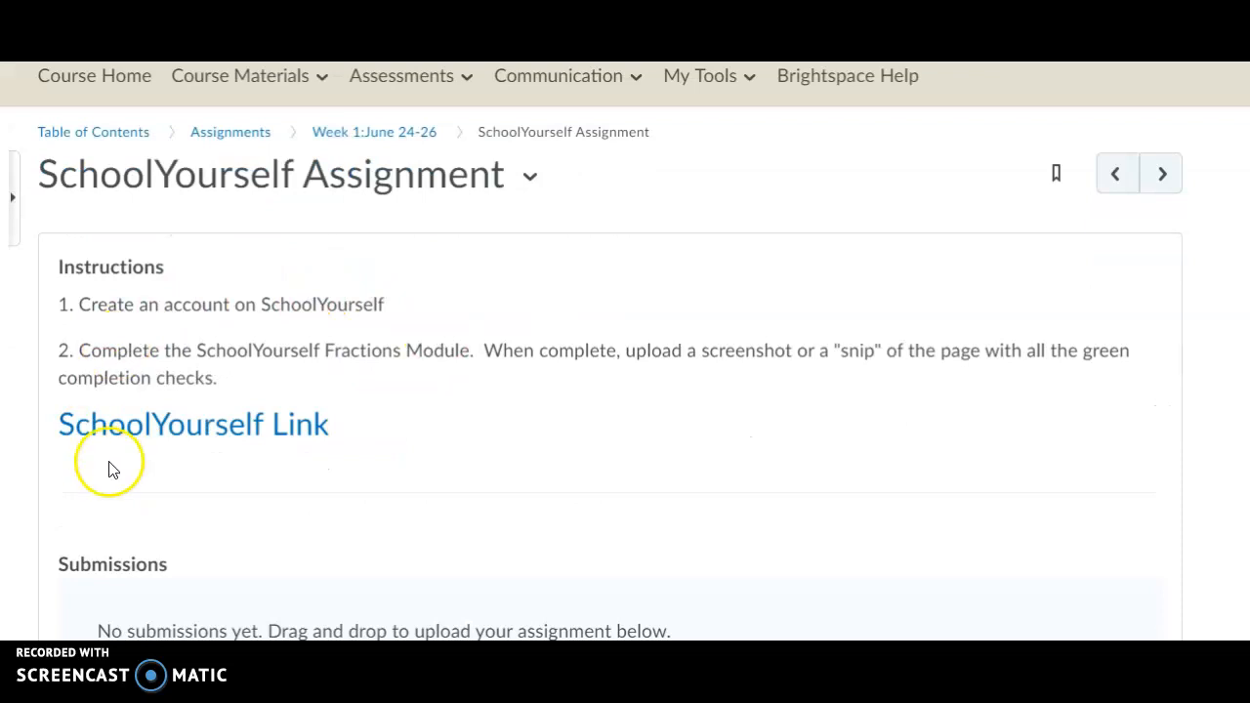
{"action": "scroll", "scroll_direction": "down", "scroll_amount": 3}
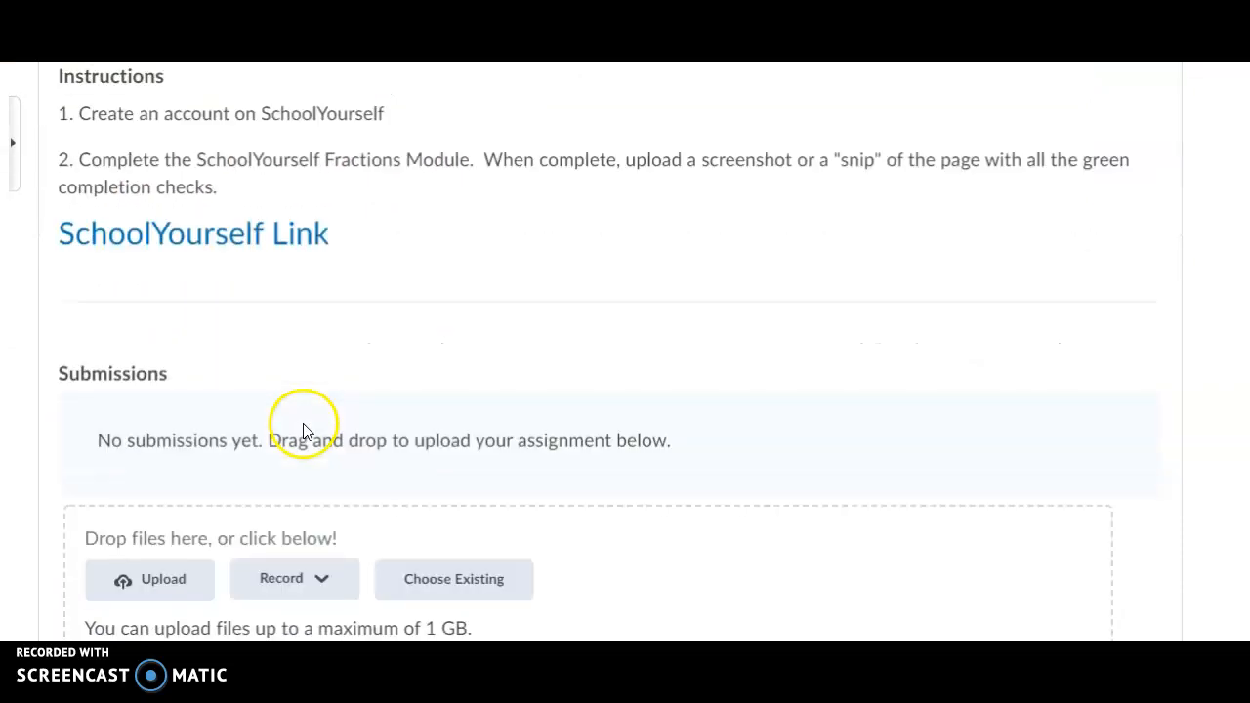
{"action": "scroll", "scroll_direction": "down", "scroll_amount": 3}
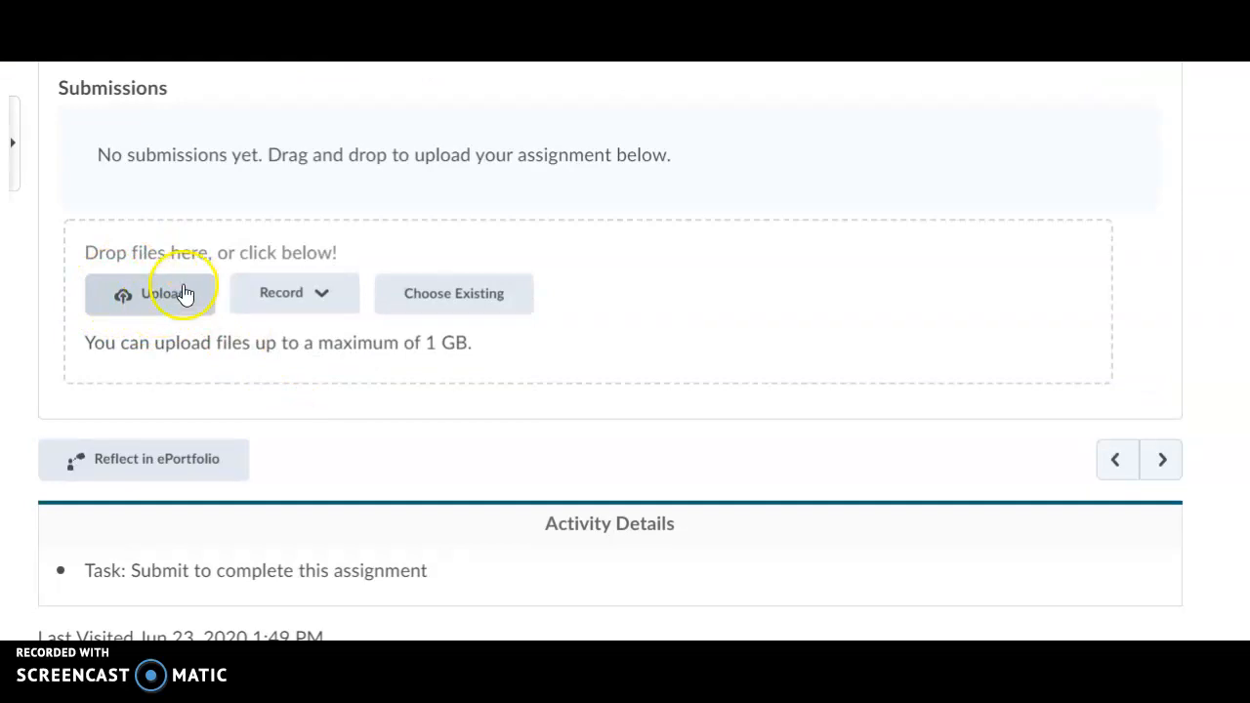
{"action": "left_click", "coordinate": [156, 293]}
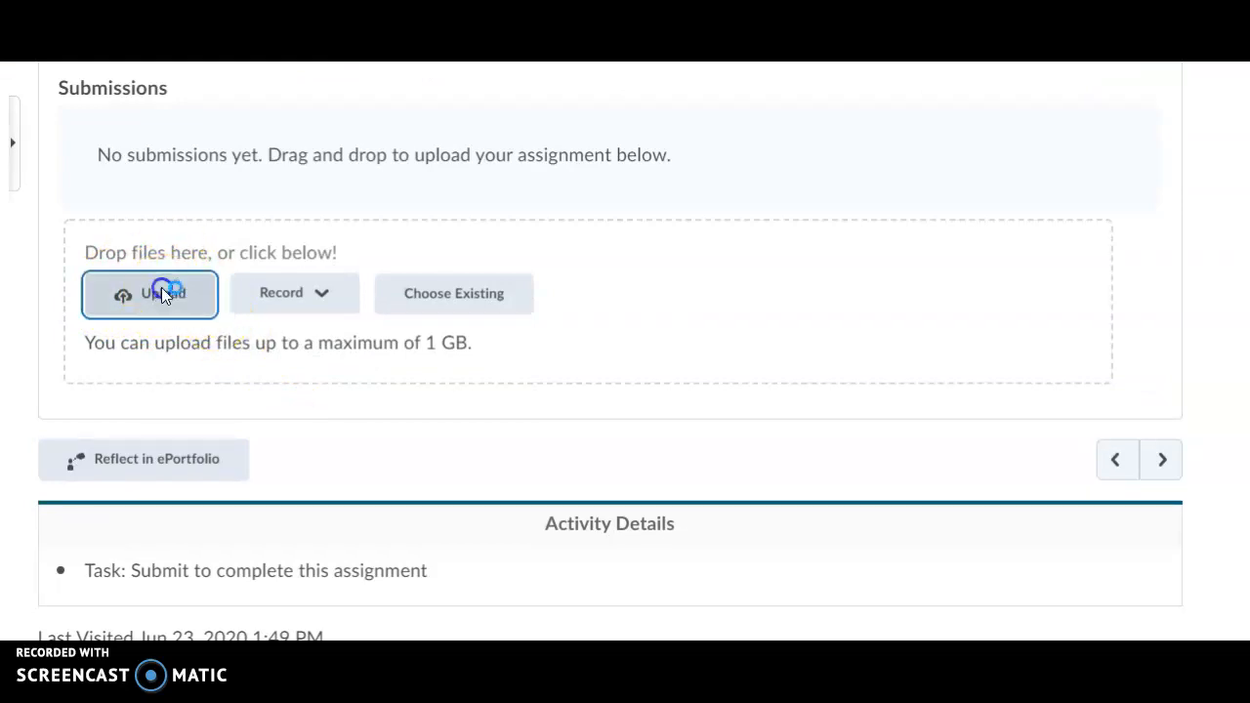
{"action": "left_click", "coordinate": [148, 293]}
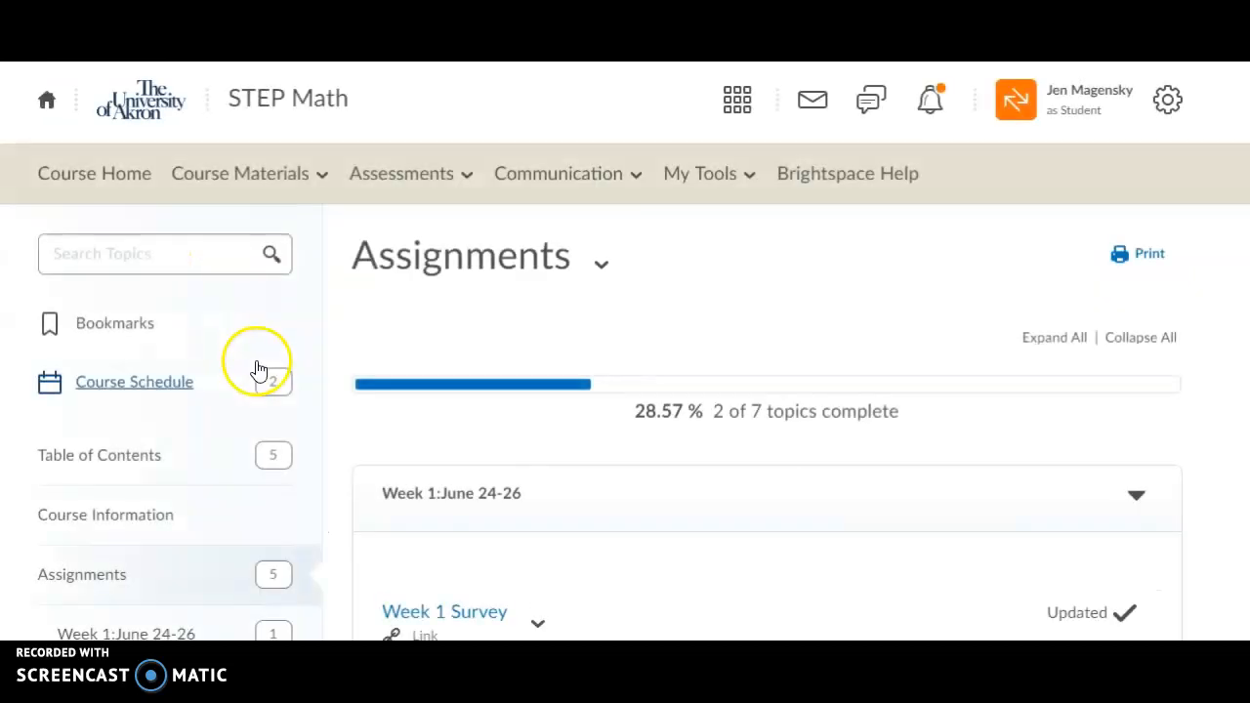
- View the Week 2 Ratio and Proportions Assignment, then return to the Table of Contents
{"action": "scroll", "scroll_direction": "down", "scroll_amount": 3}
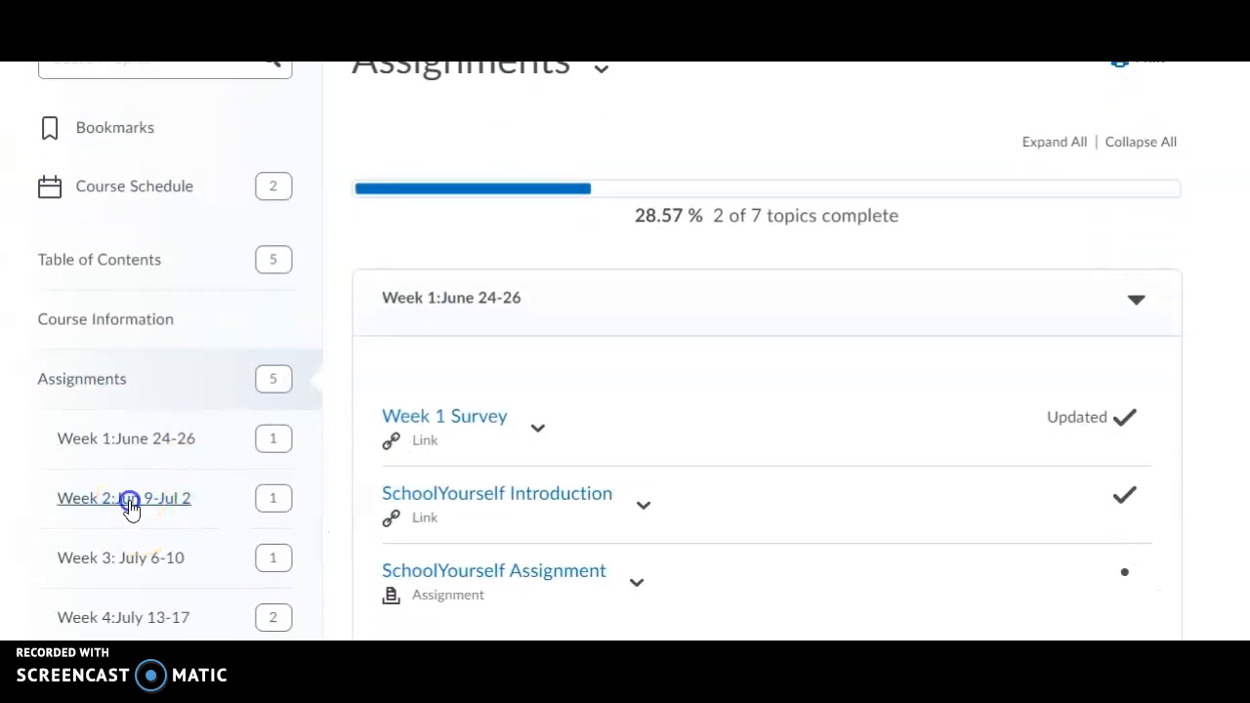
{"action": "left_click", "coordinate": [124, 499]}
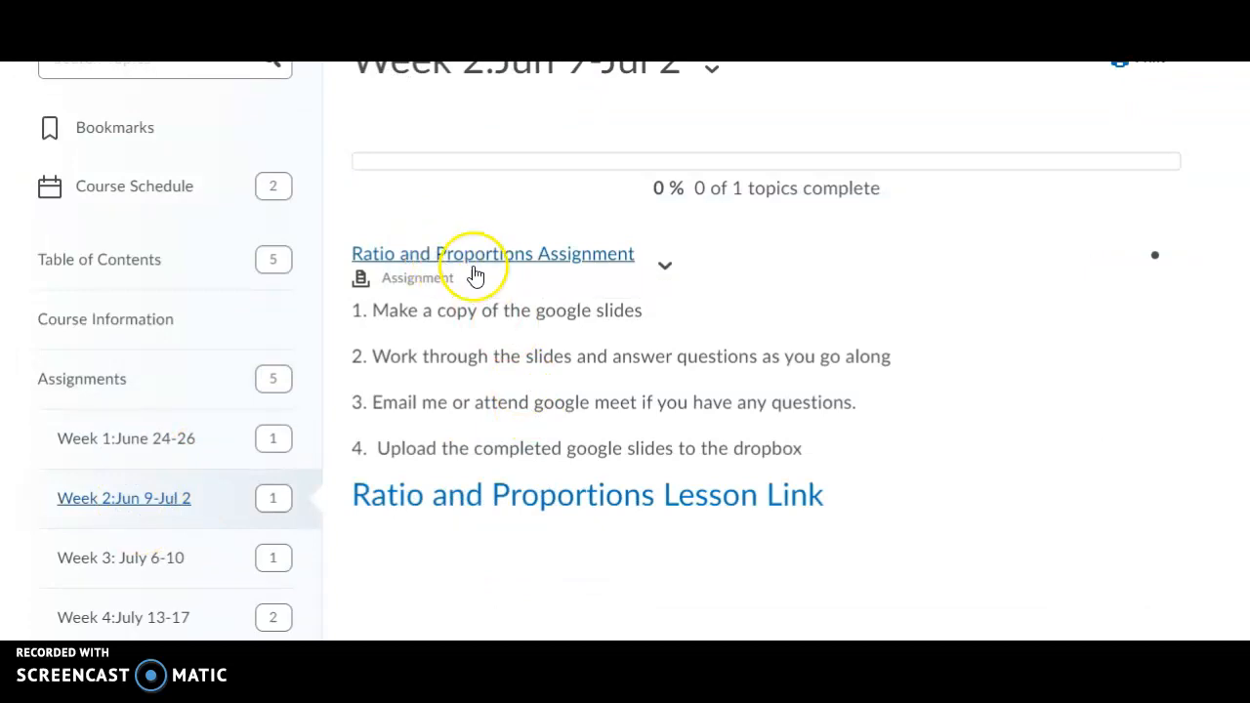
{"action": "mouse_move", "coordinate": [410, 476]}
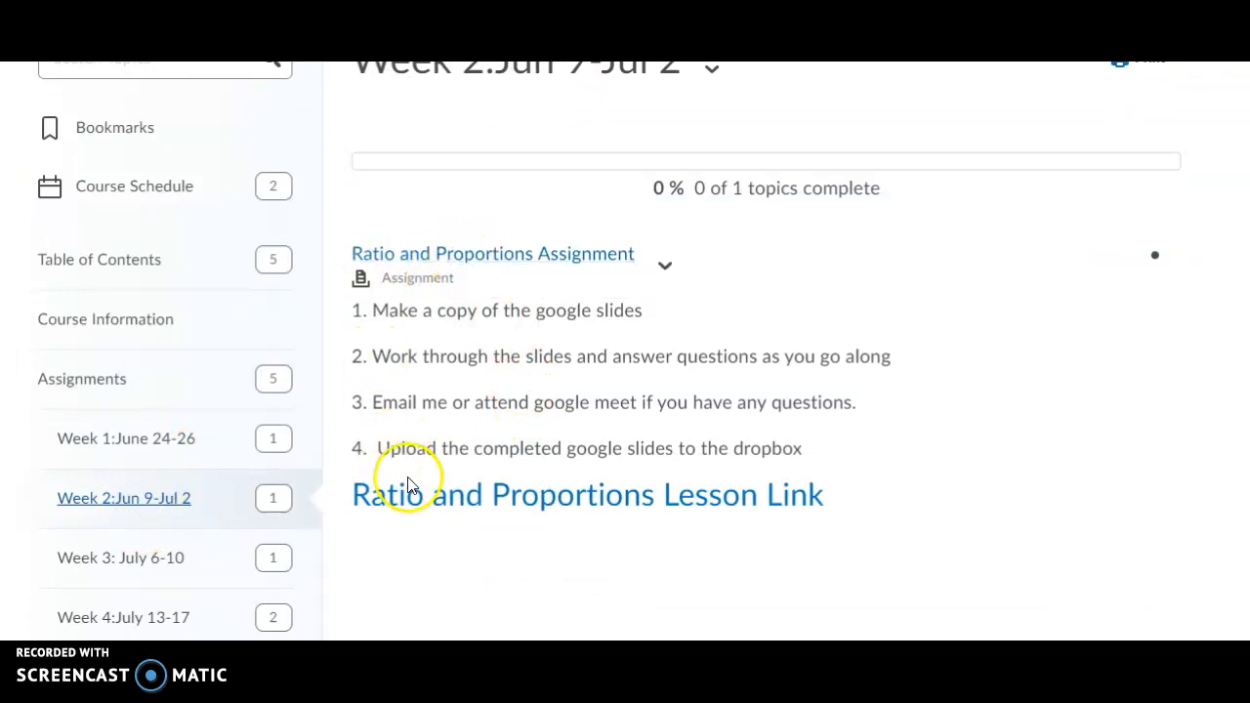
{"action": "mouse_move", "coordinate": [586, 322]}
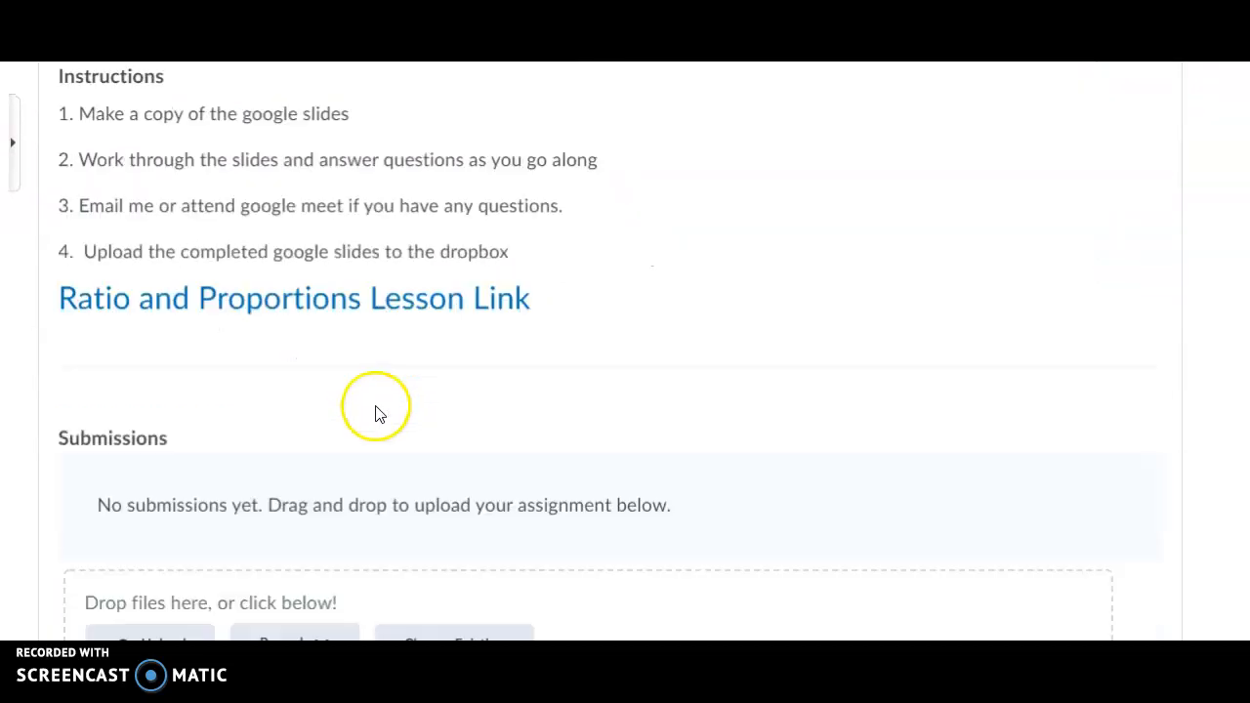
{"action": "scroll", "scroll_direction": "down", "scroll_amount": 3}
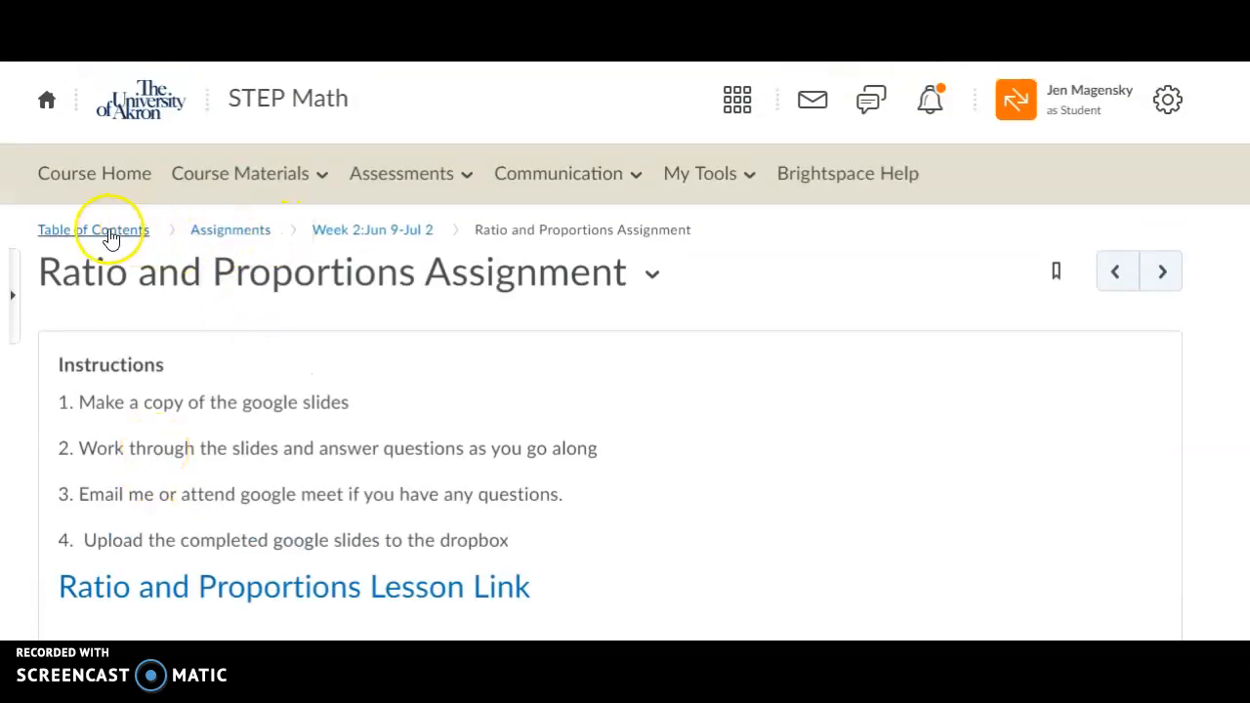
{"action": "left_click", "coordinate": [90, 230]}
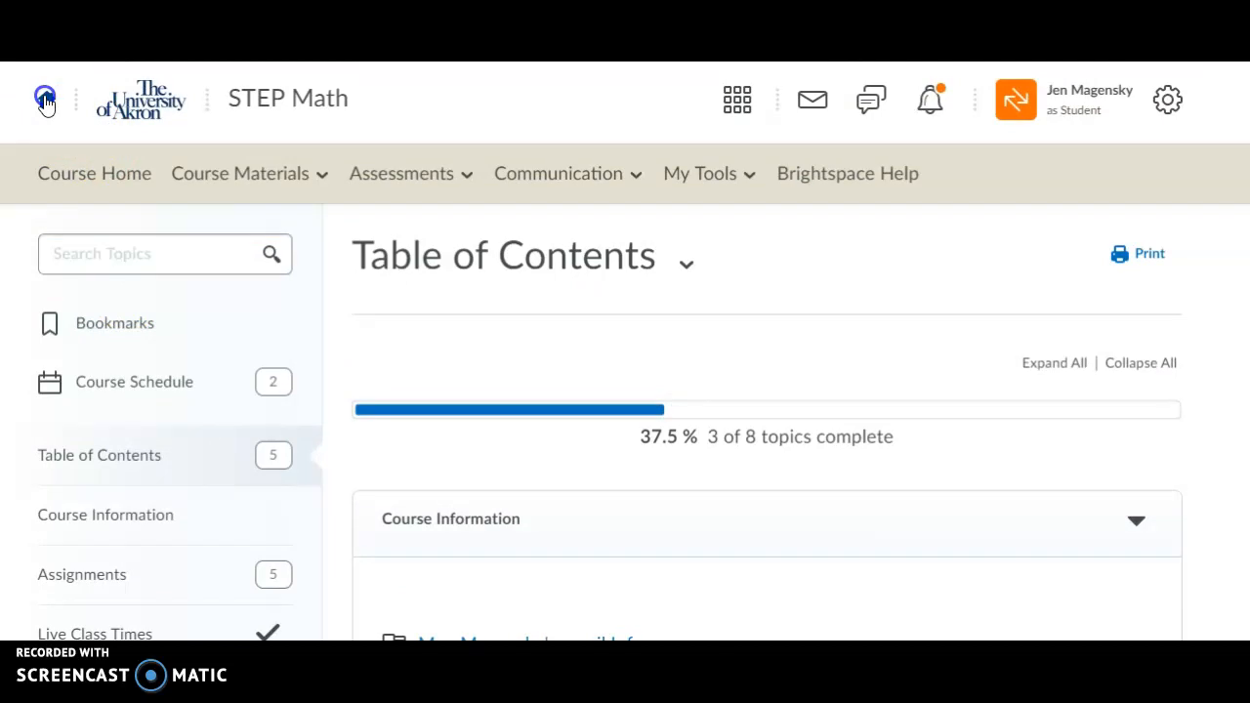
- Re-enter STEP Math from the Brightspace home and check the View as Student option in the user menu
{"action": "left_click", "coordinate": [43, 98]}
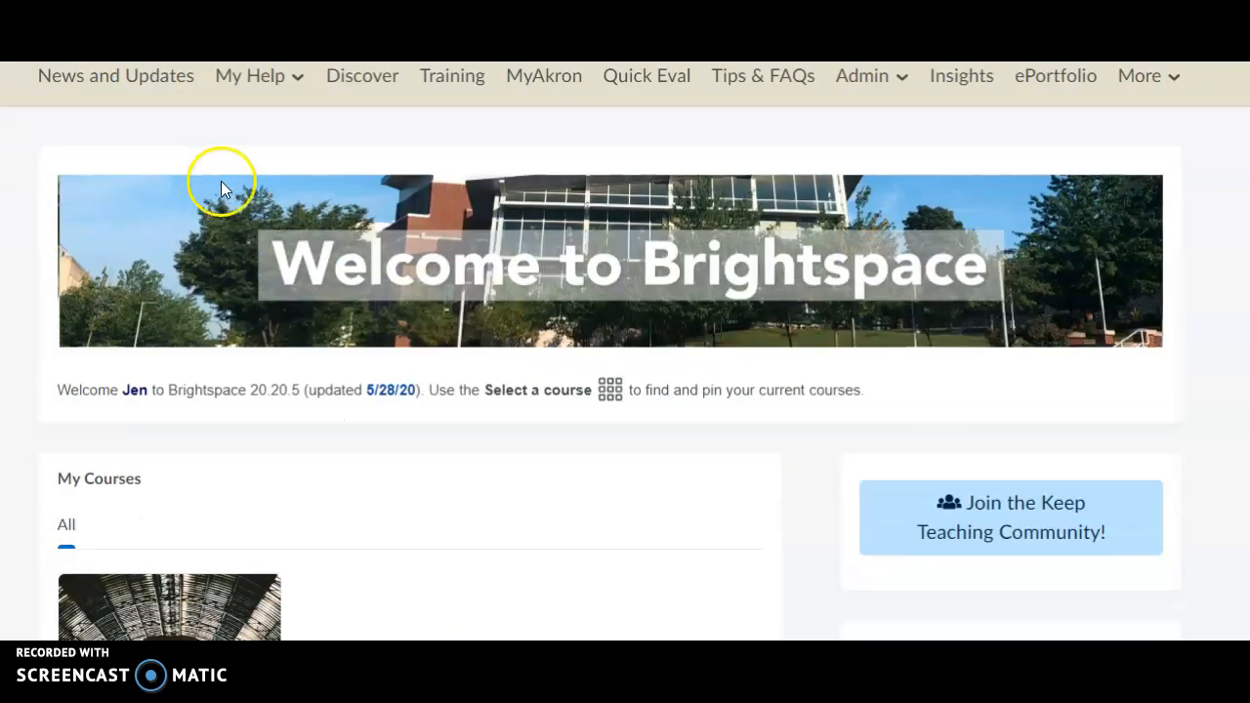
{"action": "scroll", "scroll_direction": "down", "scroll_amount": 3}
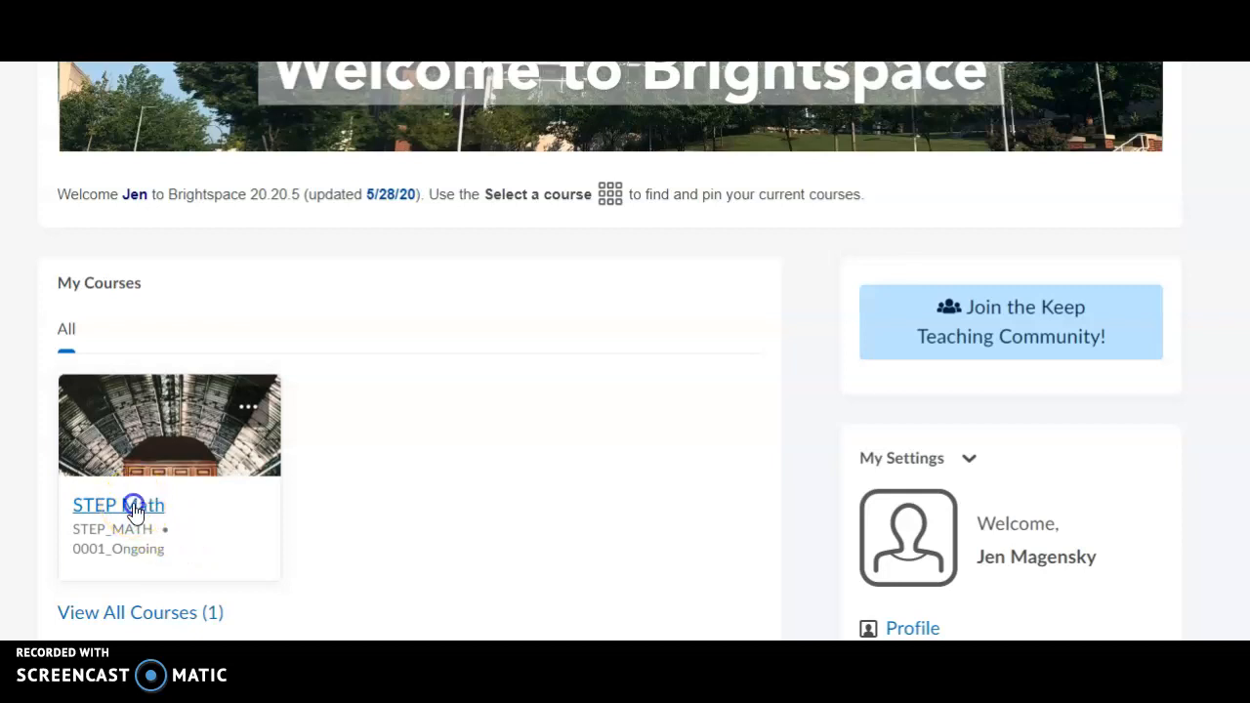
{"action": "left_click", "coordinate": [117, 506]}
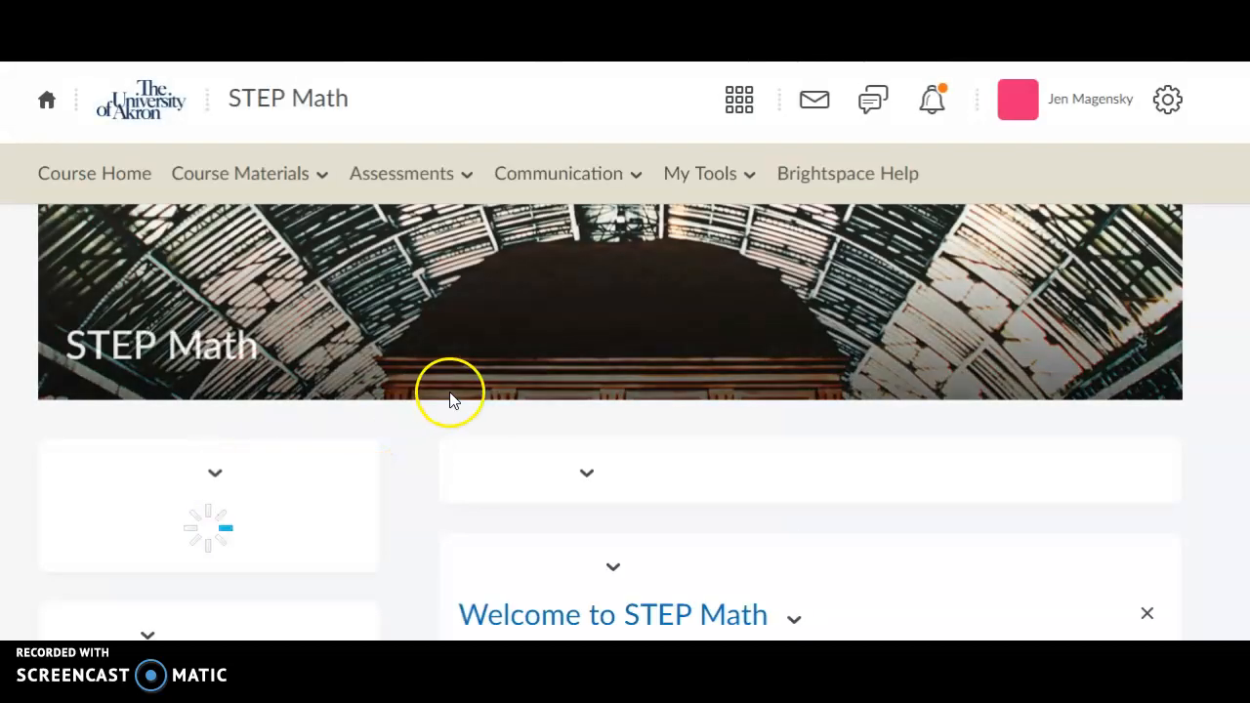
{"action": "left_click", "coordinate": [1091, 97]}
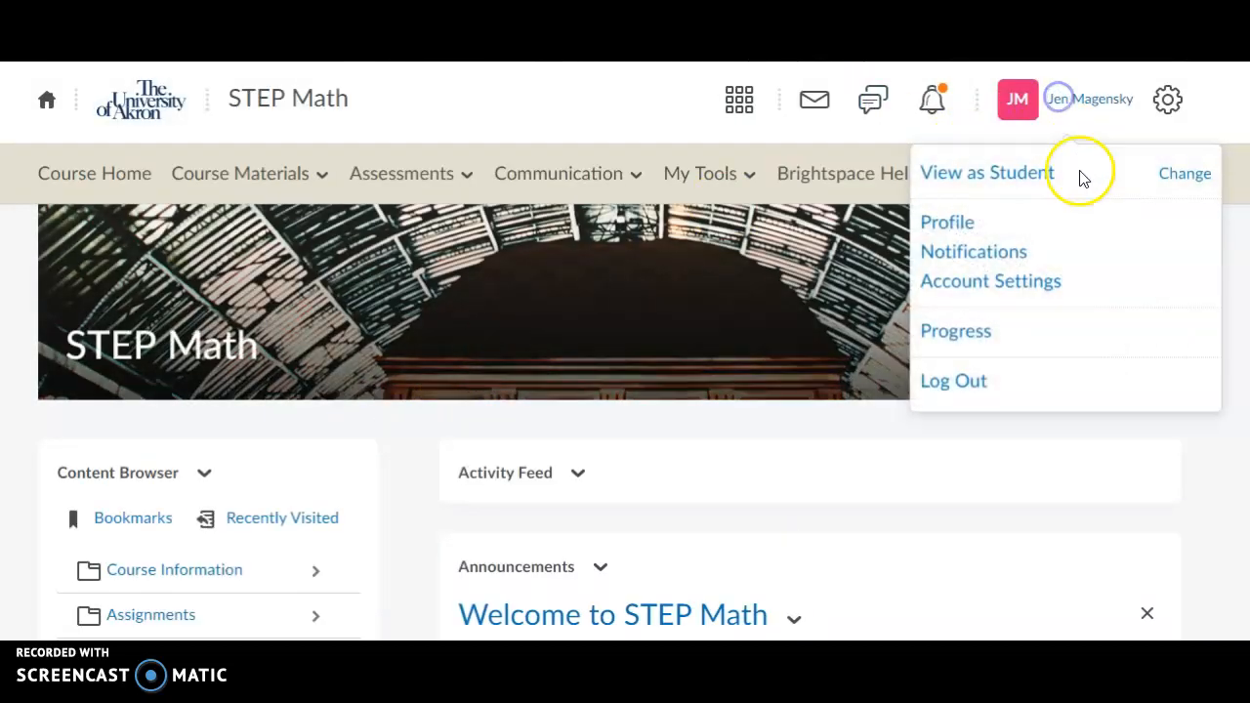
{"action": "scroll", "scroll_direction": "down", "scroll_amount": 3}
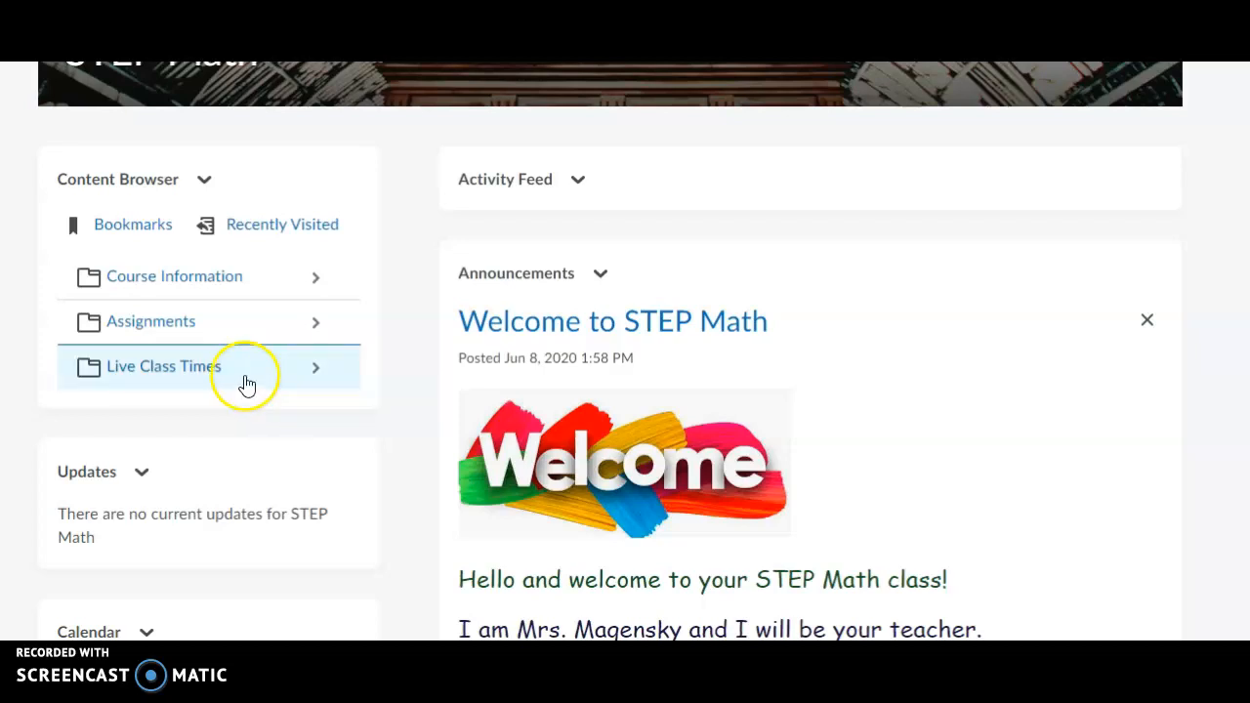
- View the Live Class Times Google Meet link, then list the Assignments Week 1-5 folders
{"action": "left_click", "coordinate": [195, 367]}
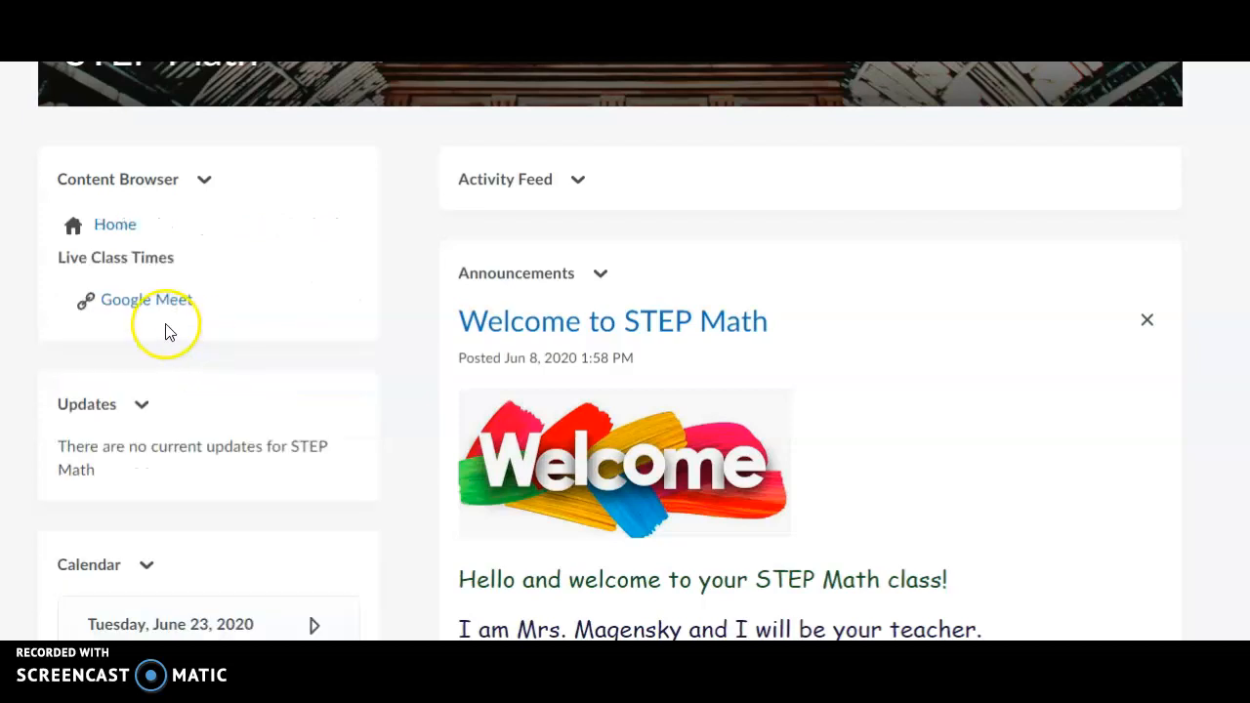
{"action": "mouse_move", "coordinate": [166, 301]}
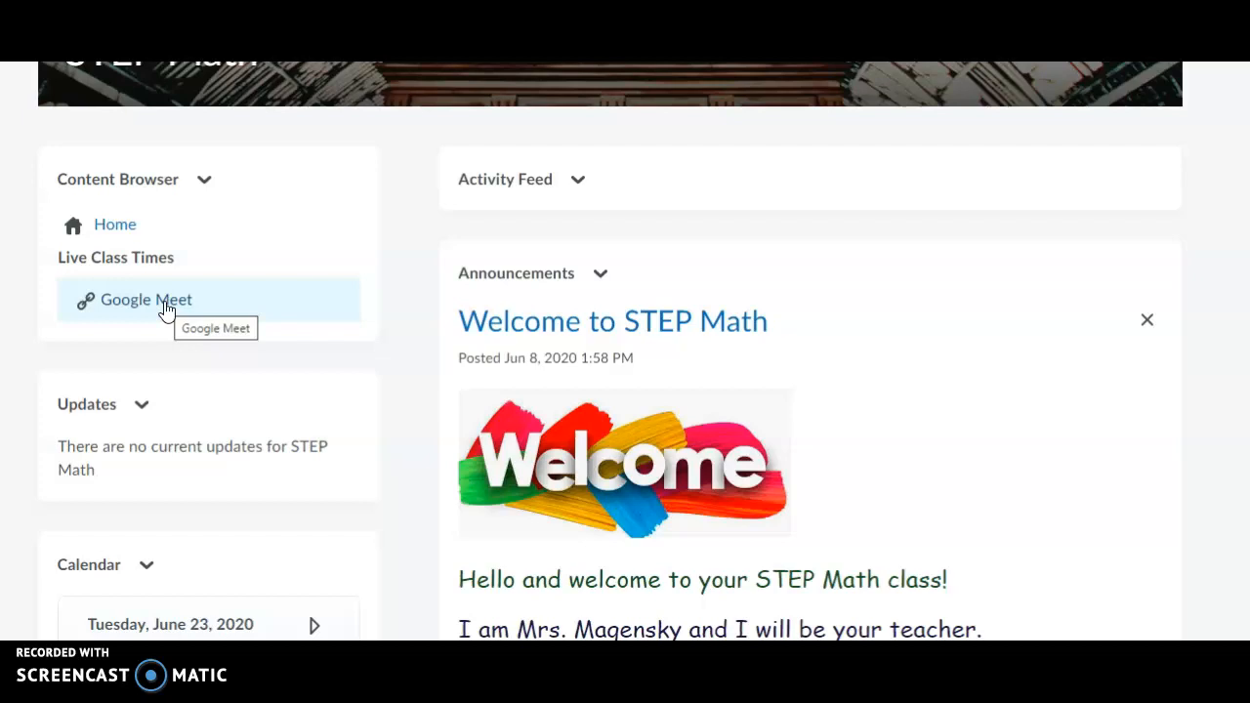
{"action": "scroll", "scroll_direction": "up", "scroll_amount": 3}
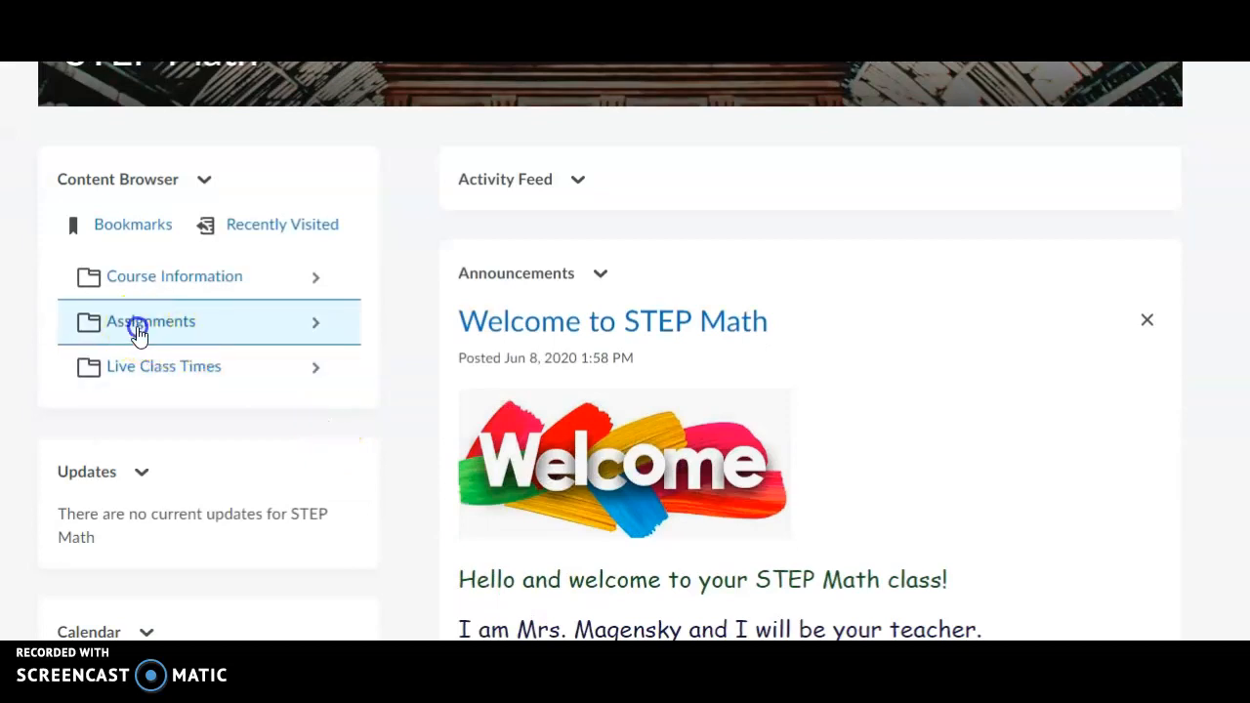
{"action": "left_click", "coordinate": [153, 320]}
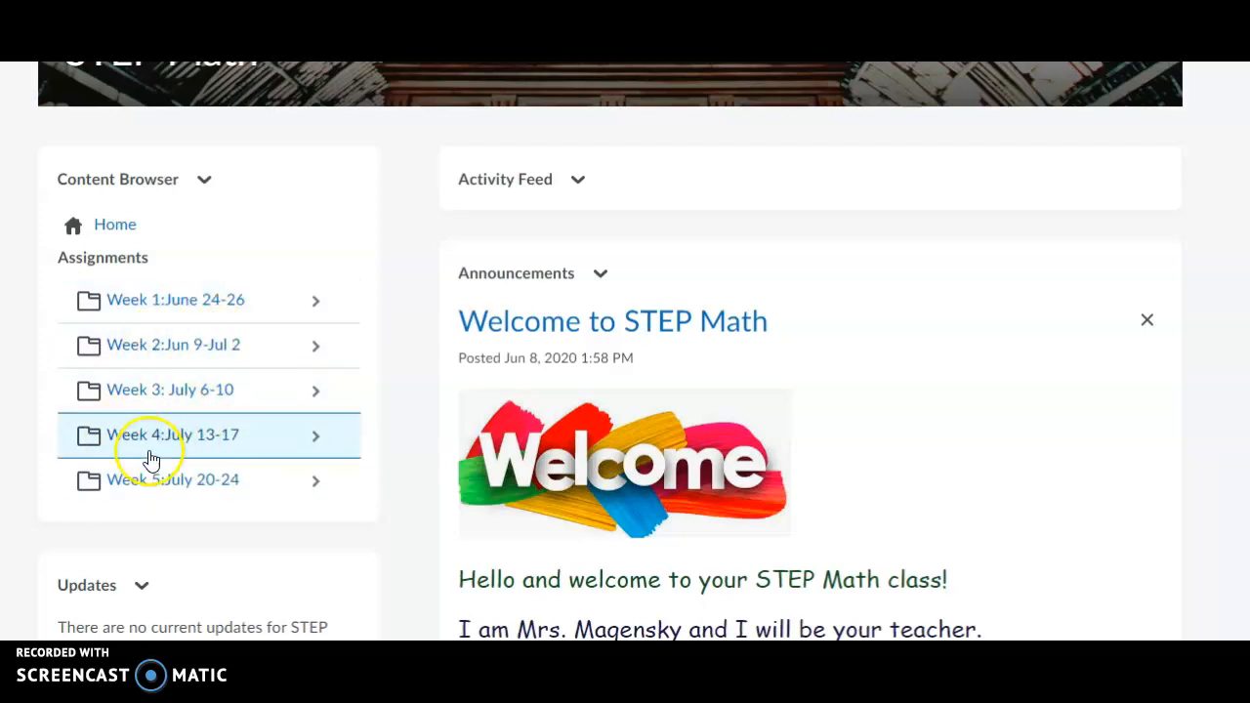
{"action": "mouse_move", "coordinate": [168, 489]}
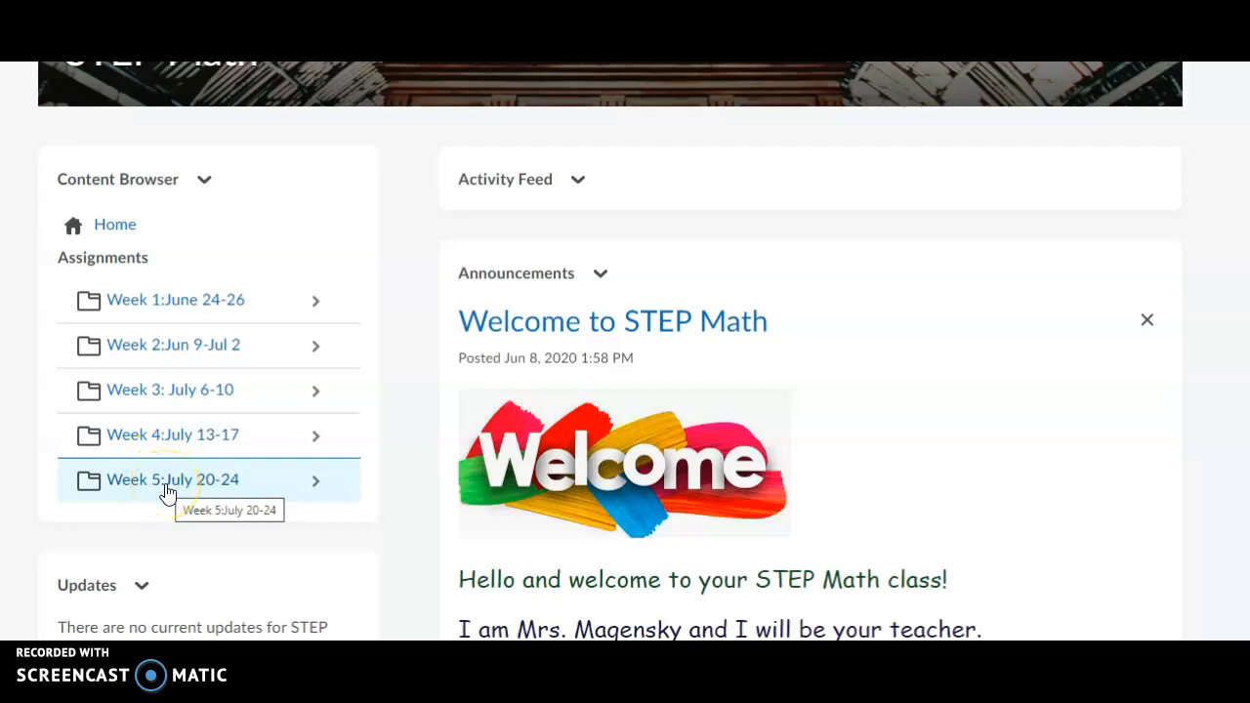